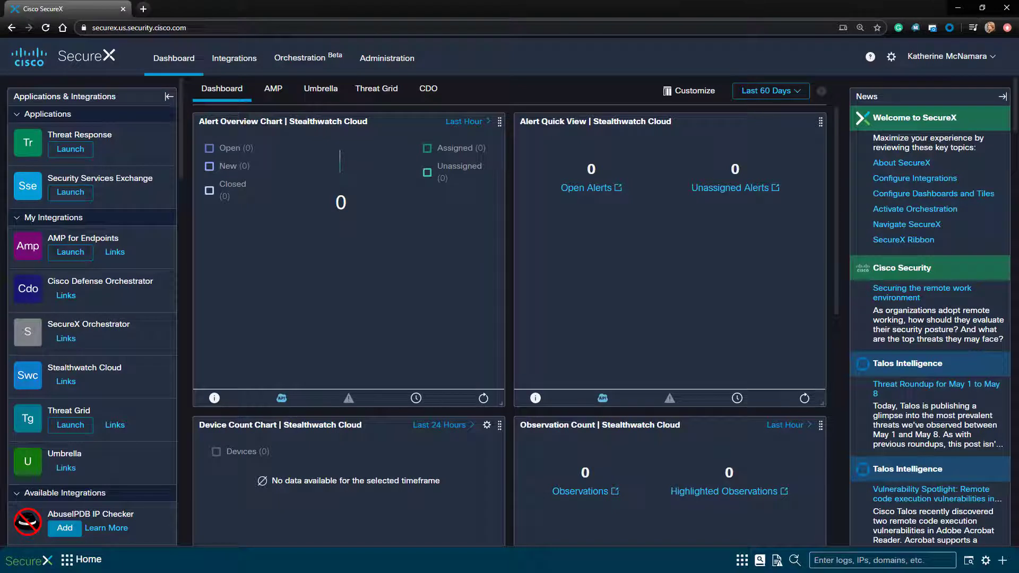
mouse_move(135, 137)
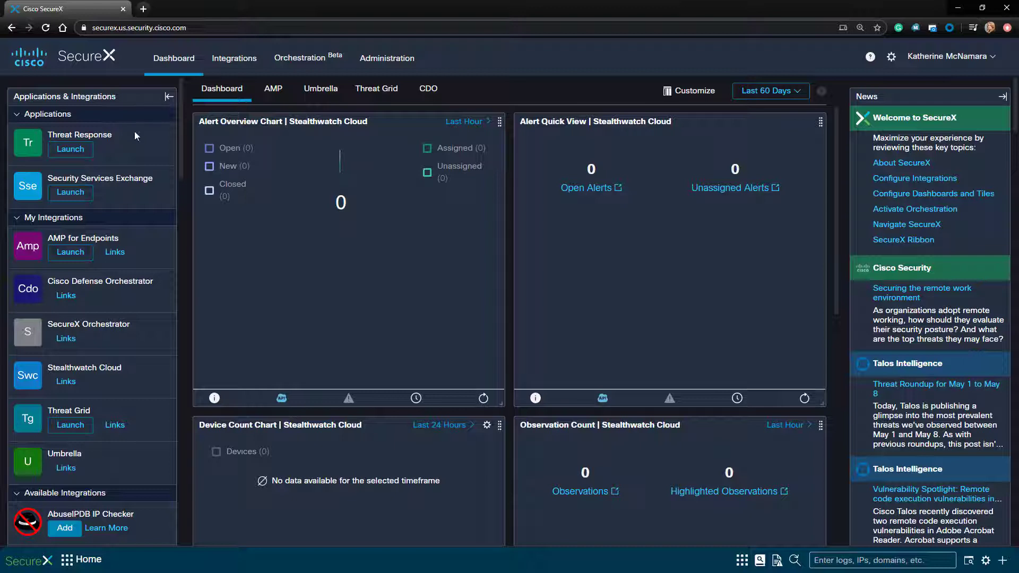
mouse_move(206, 249)
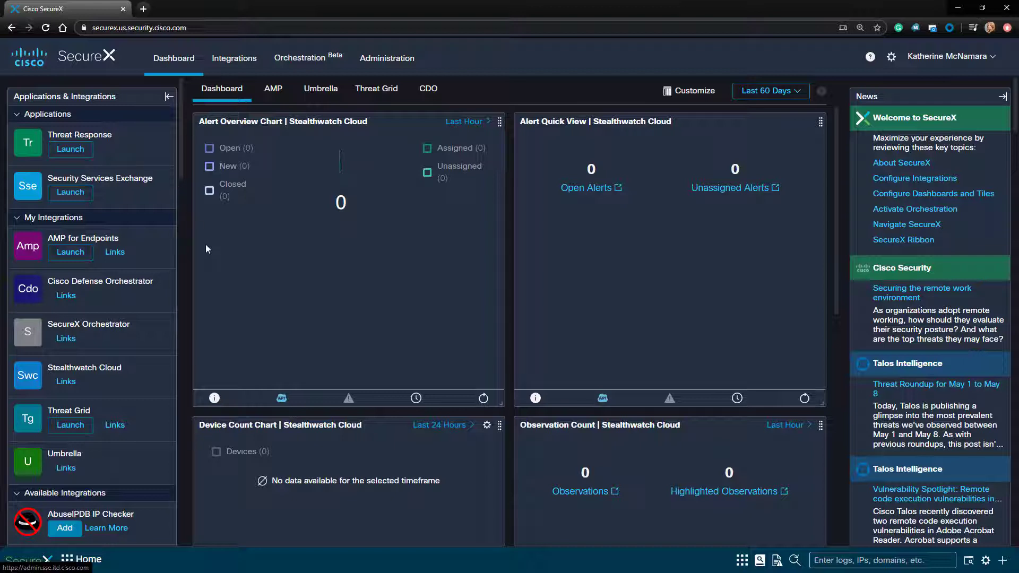
mouse_move(216, 251)
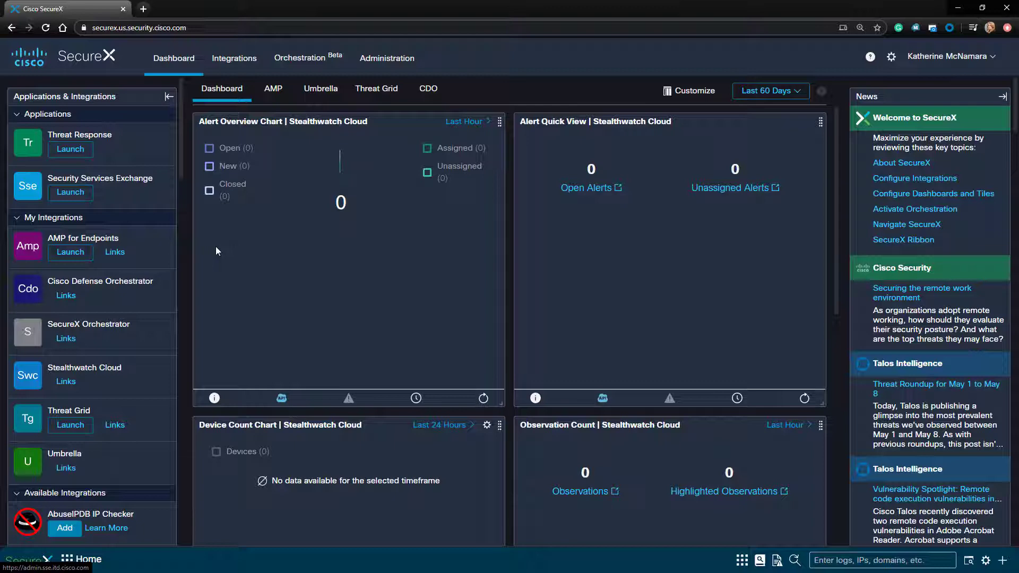
mouse_move(189, 194)
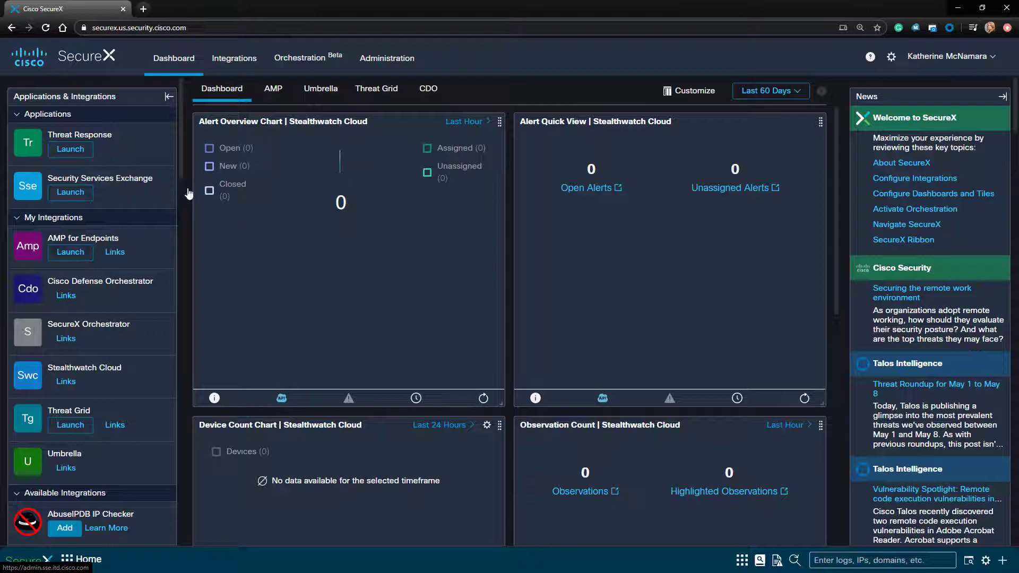
Step: Launch Security Services Exchange from the SecureX Applications panel in a new tab
click(69, 192)
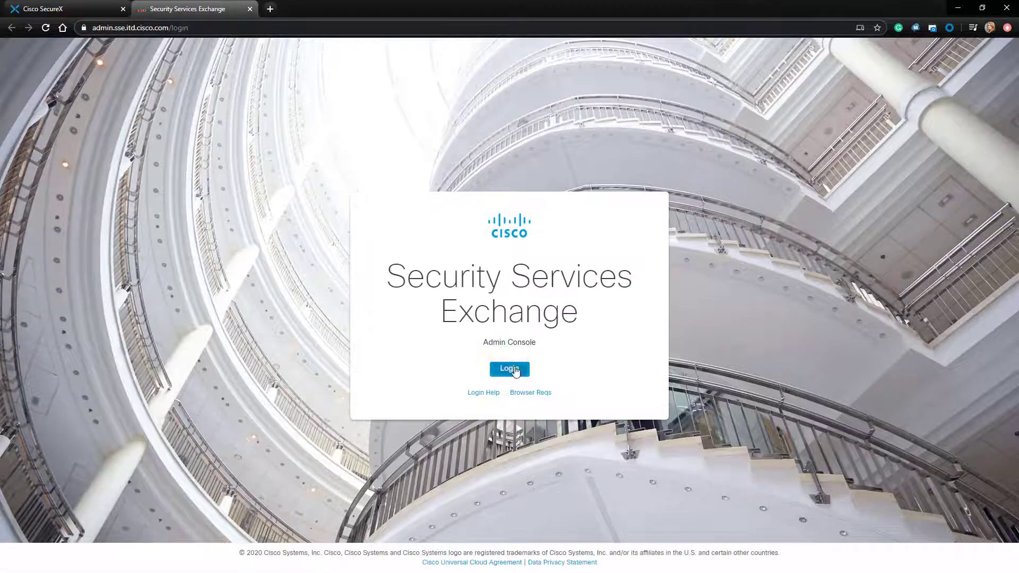
Step: Log in to Security Services Exchange and enable Cisco Threat Response under Cloud Services
click(509, 368)
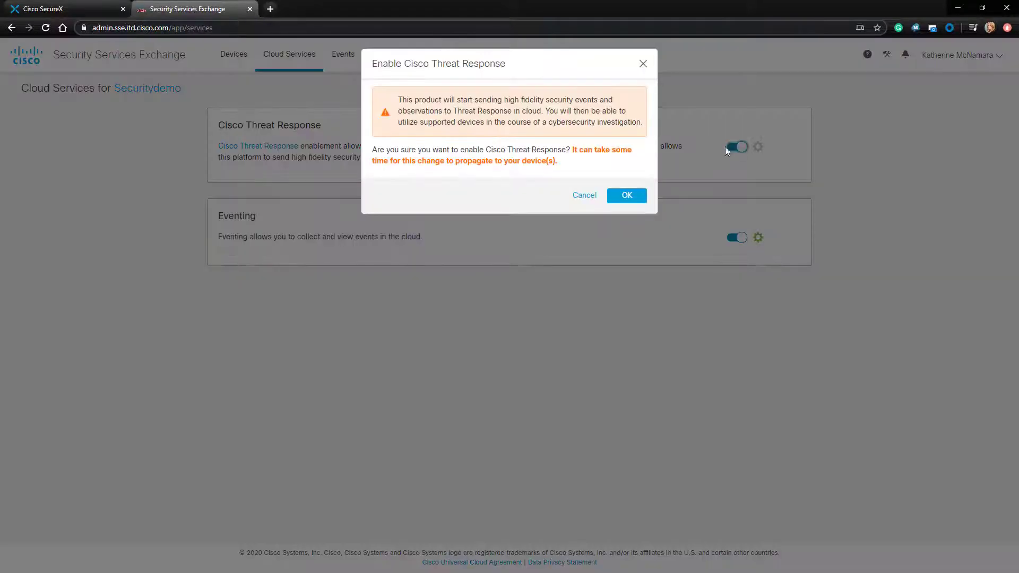
click(625, 196)
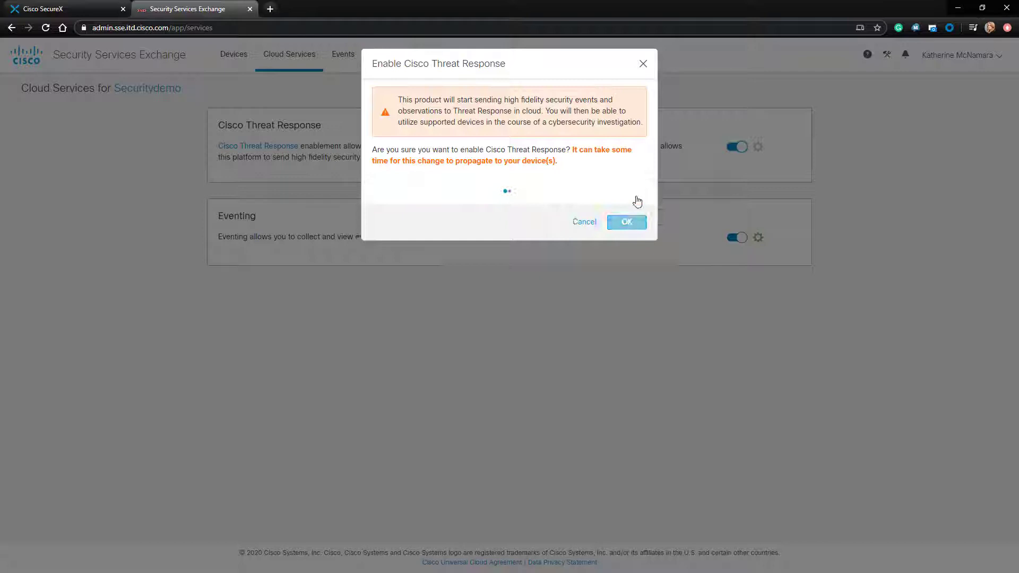
click(625, 222)
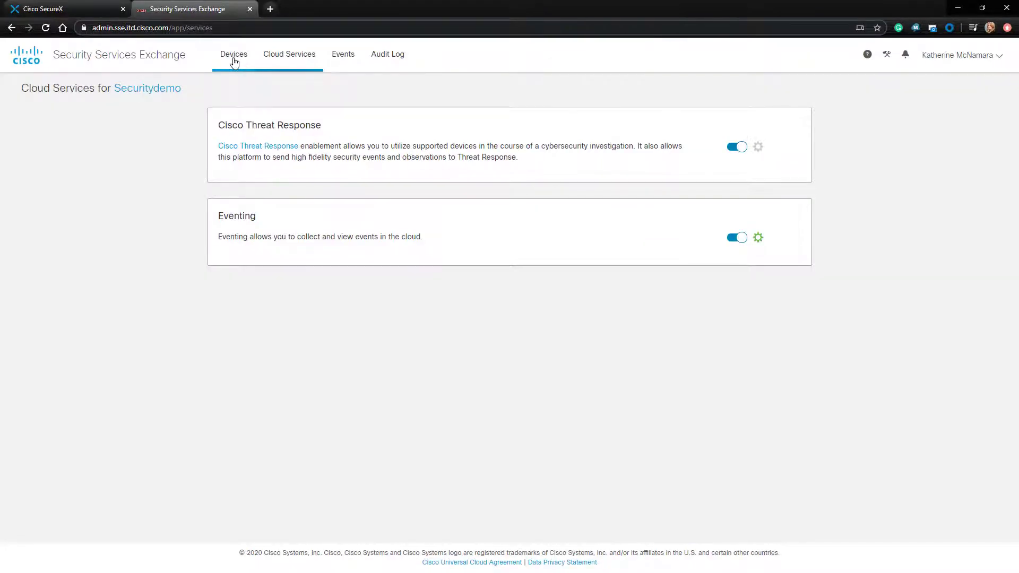
Step: Under Devices, generate a 1-hour token for 1 device and copy it to the clipboard
click(232, 54)
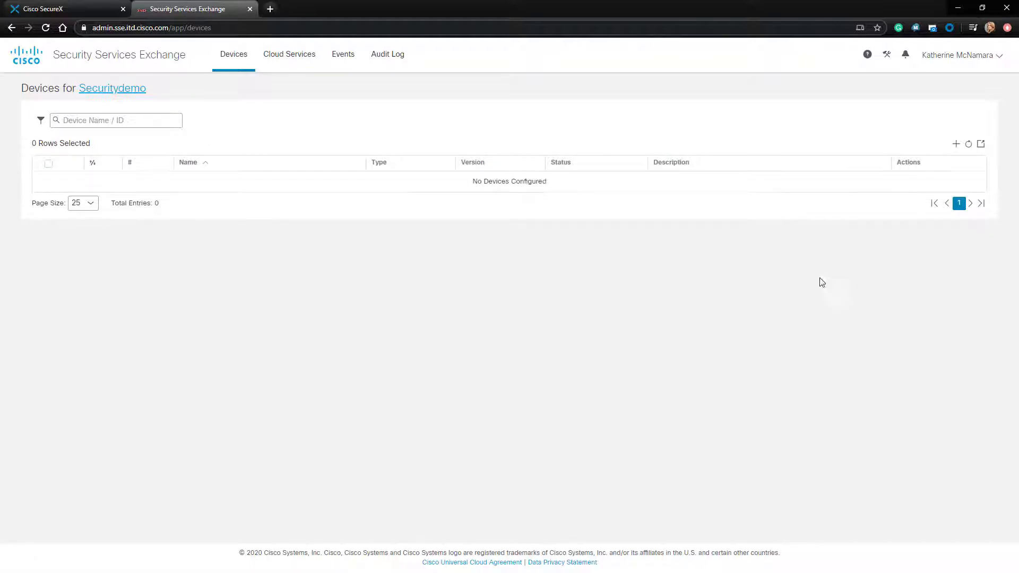
mouse_move(956, 143)
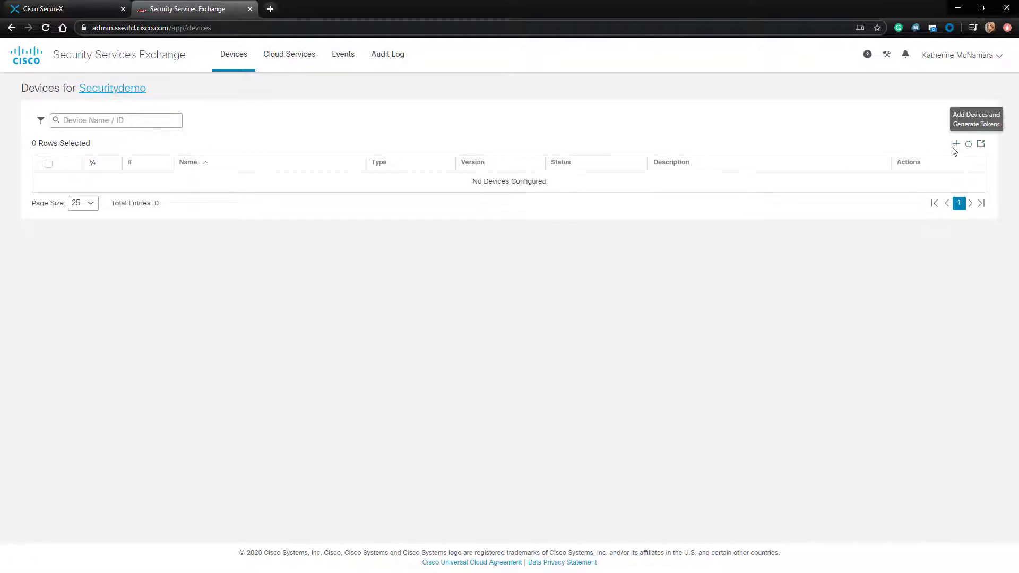
click(955, 144)
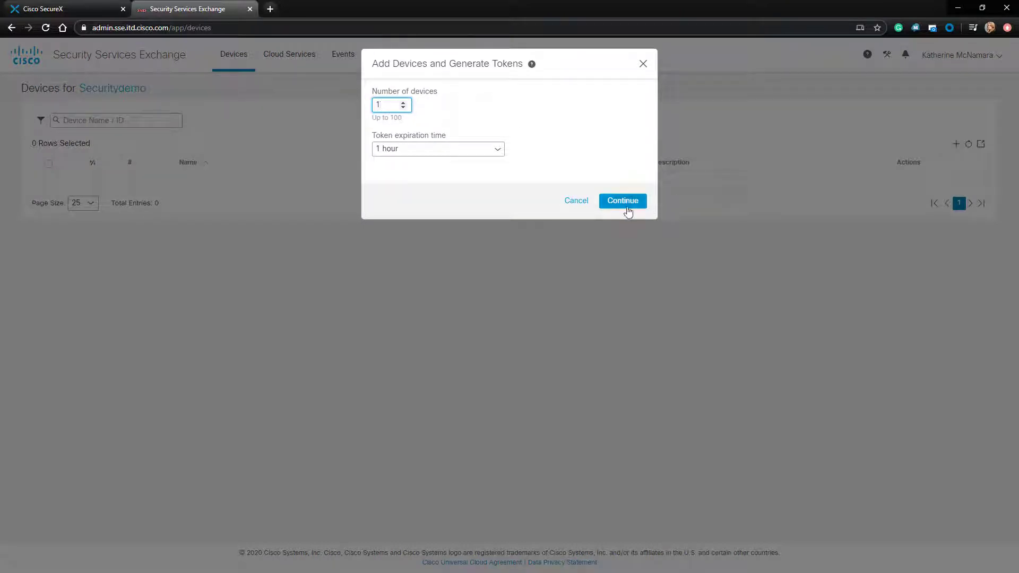
click(622, 200)
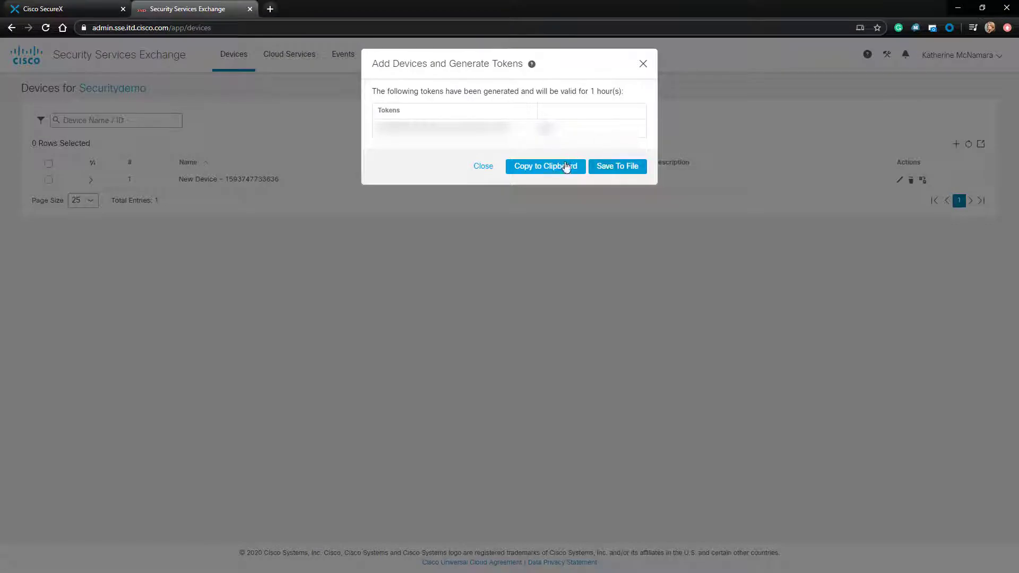
click(483, 166)
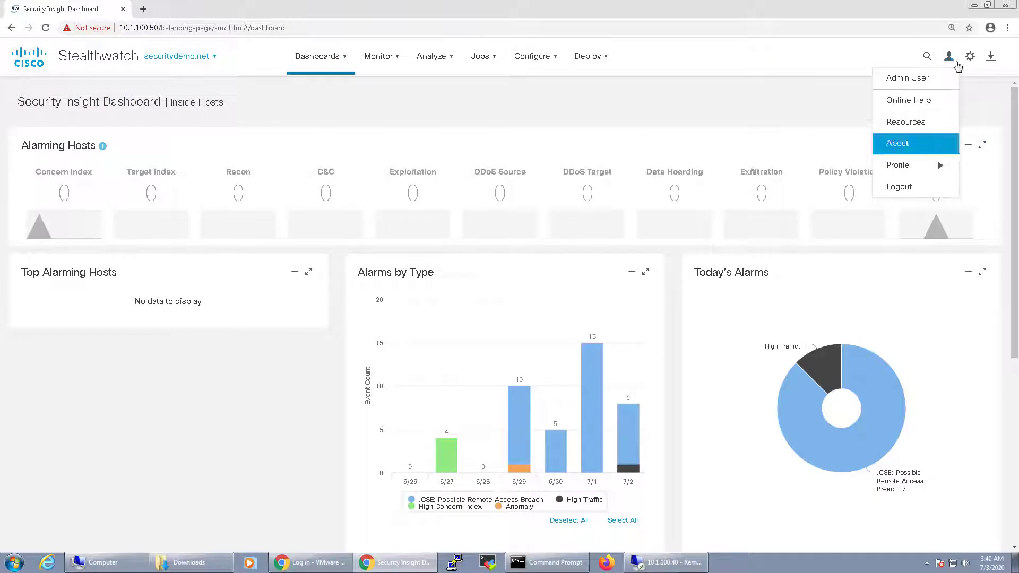
Step: Choose SecureX Configuration from the Global Settings gear menu
click(969, 55)
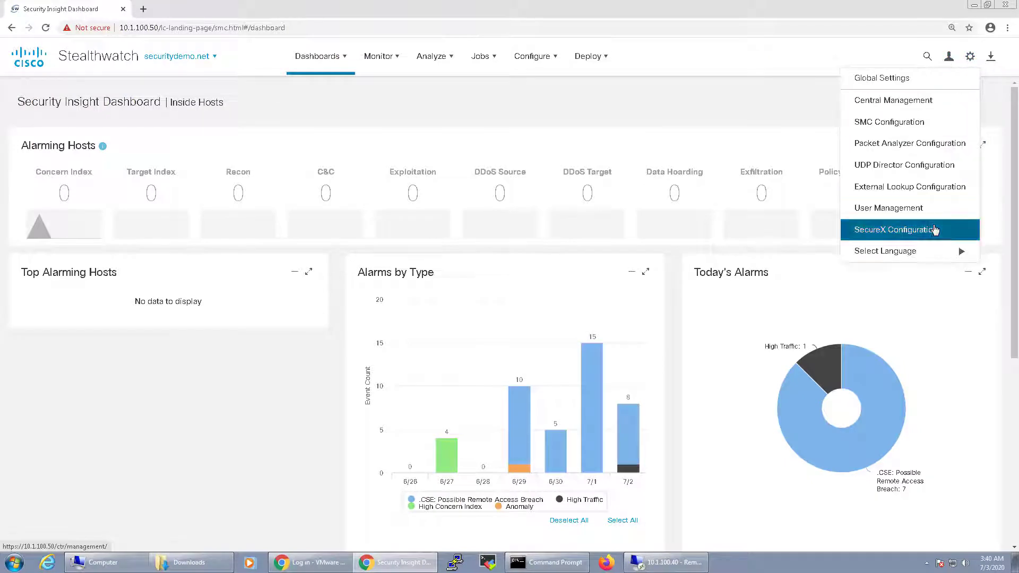
click(895, 229)
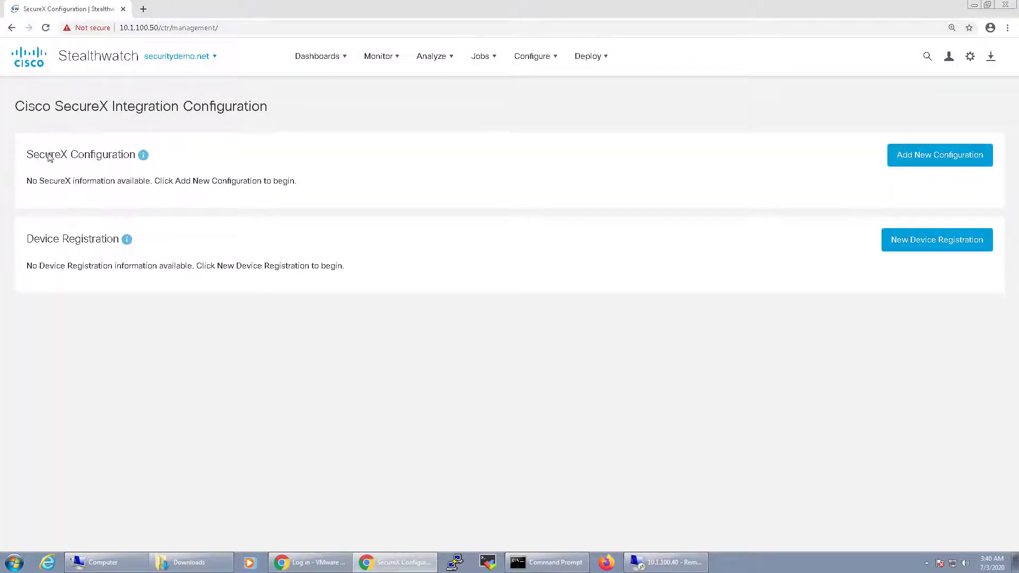
mouse_move(325, 171)
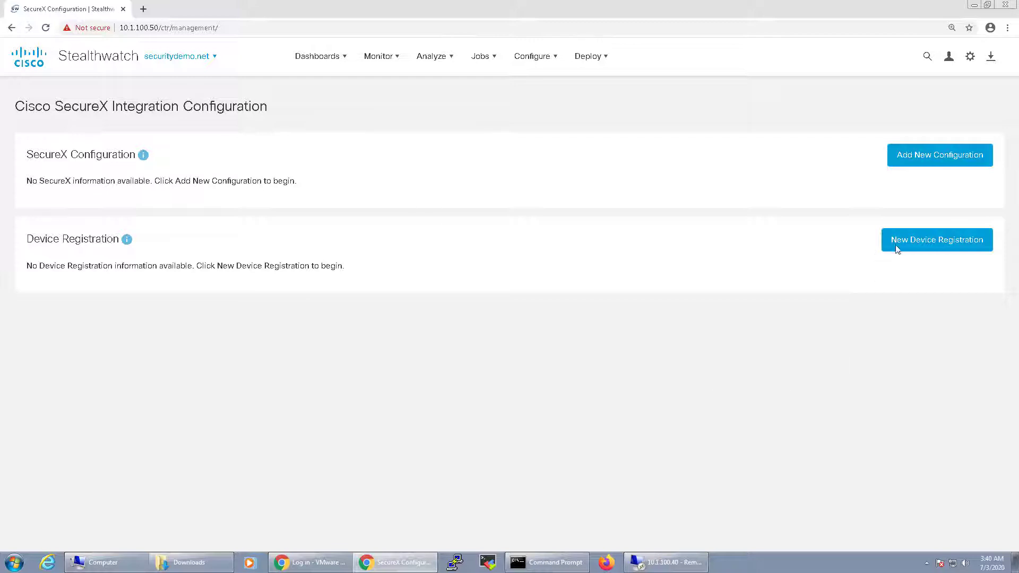
Step: Register smc-01 in North America (US) with the pasted token and verify it shows Registered in SSE
click(936, 240)
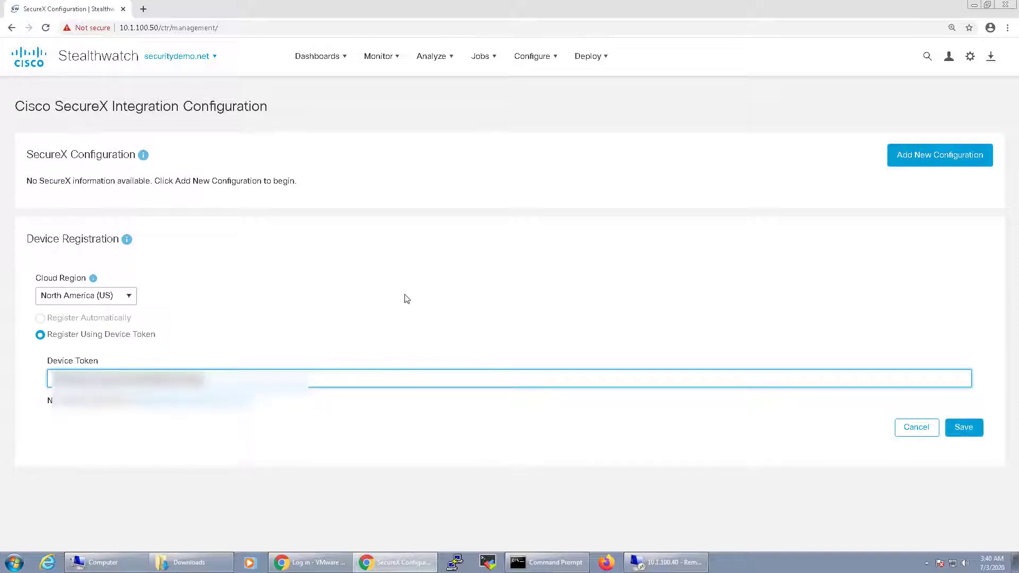
click(963, 427)
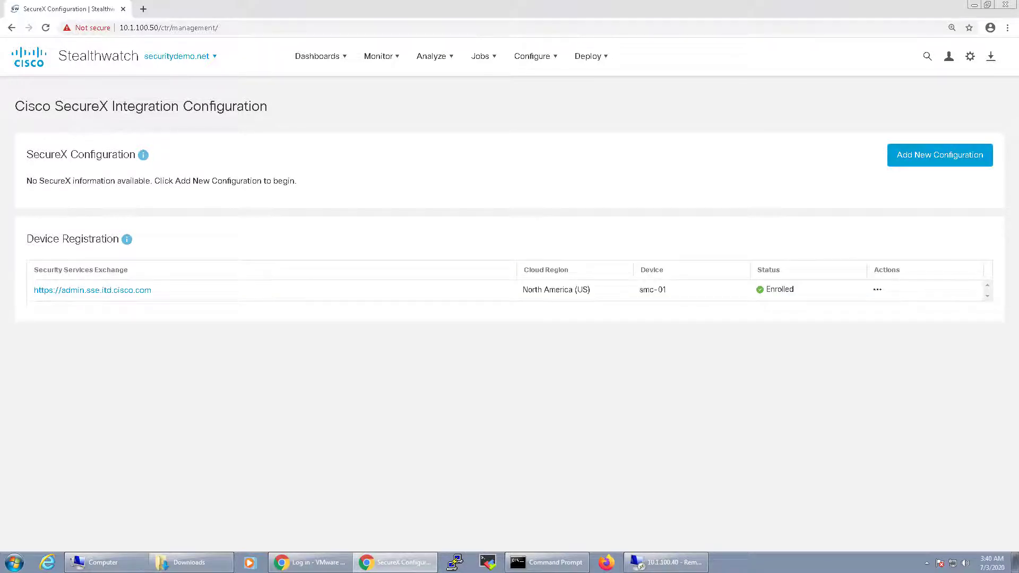
click(91, 289)
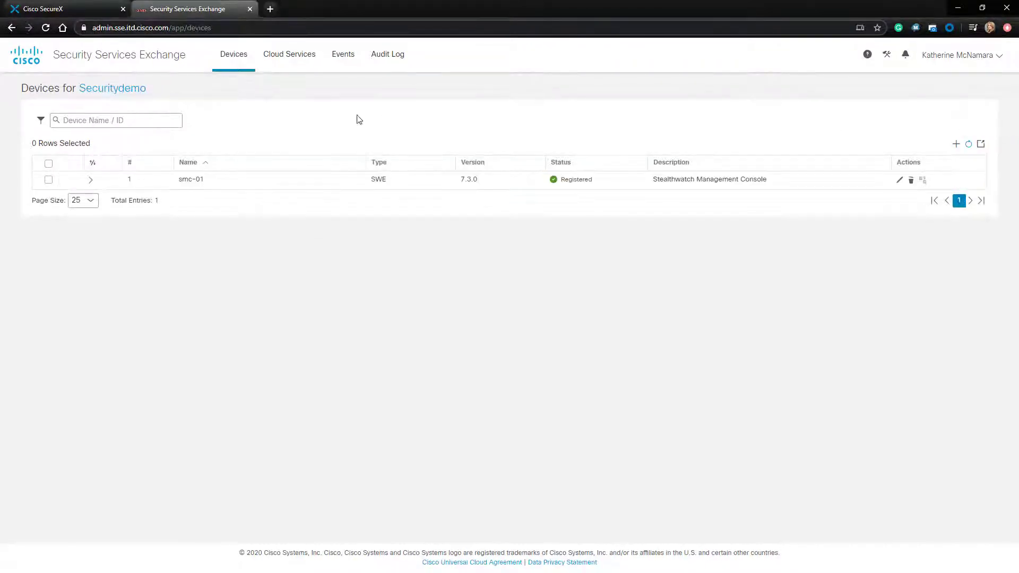
mouse_move(712, 166)
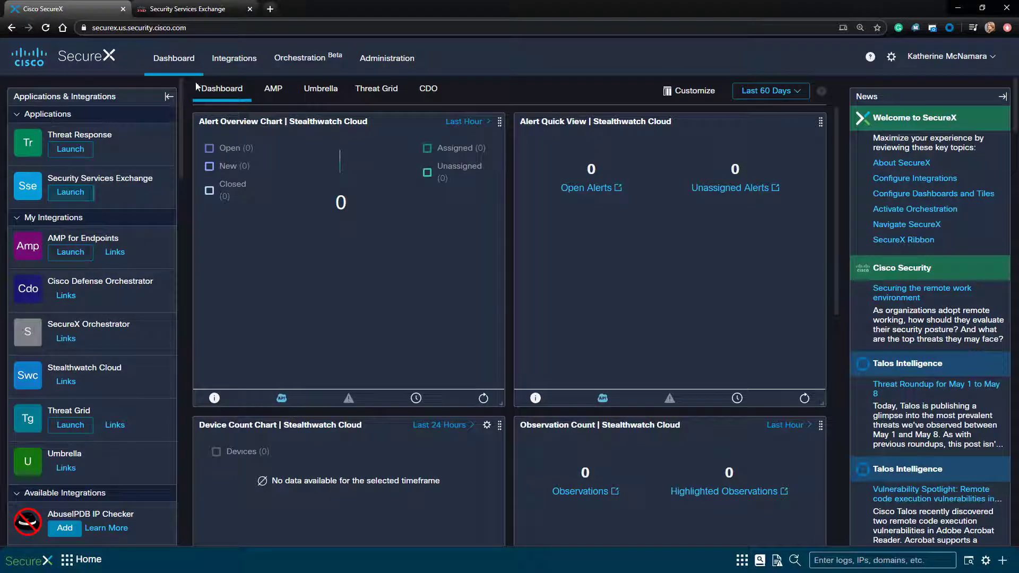
Step: Add and save a Stealthwatch Enterprise module from available integrations, then return to the dashboard
click(234, 57)
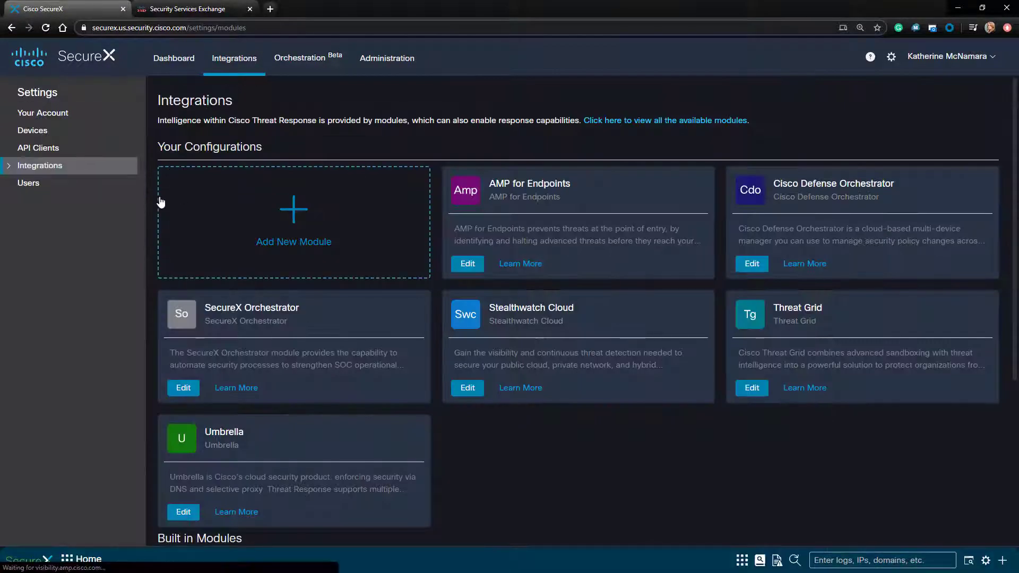
click(293, 209)
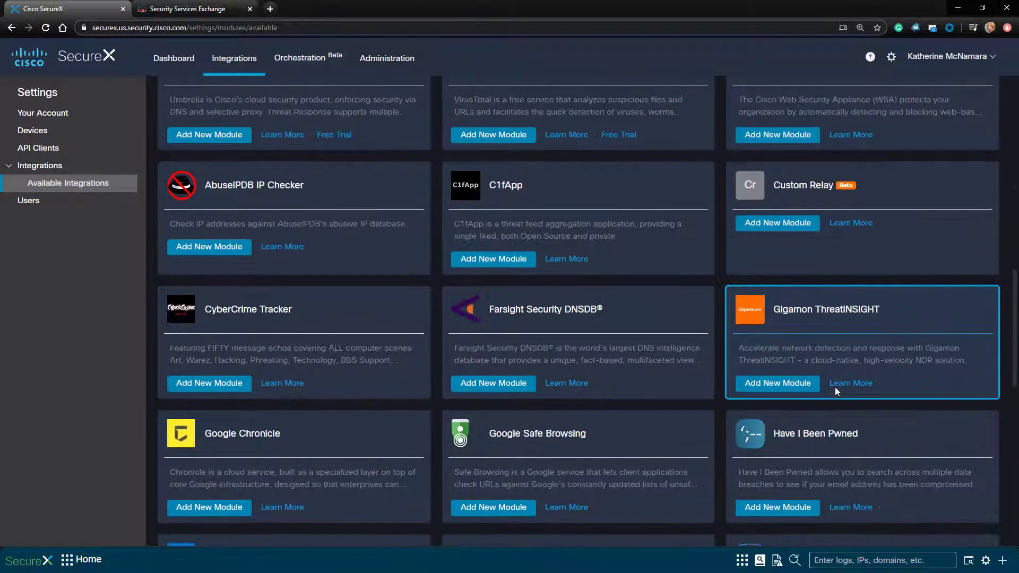
scroll(up, 3)
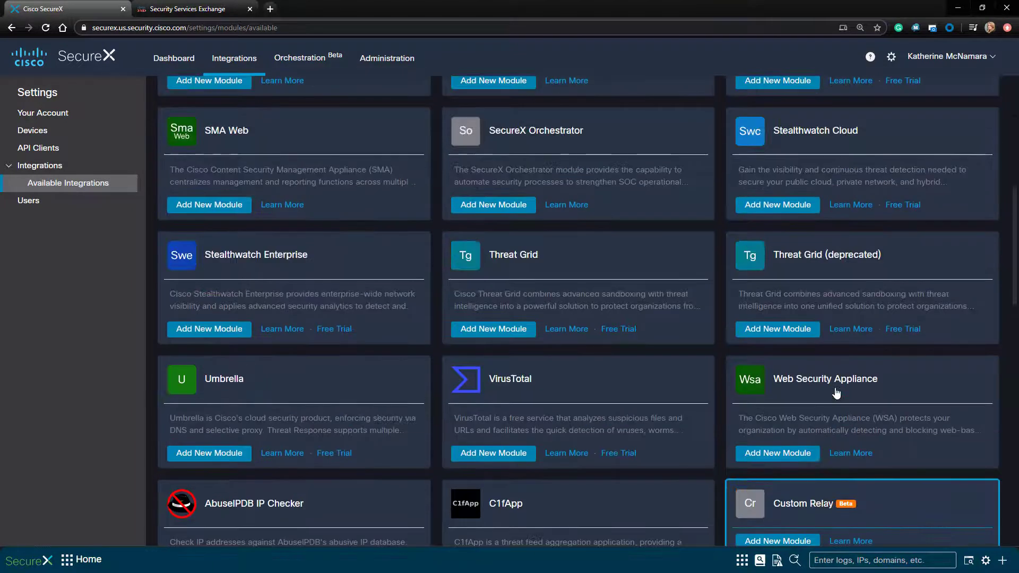
click(208, 328)
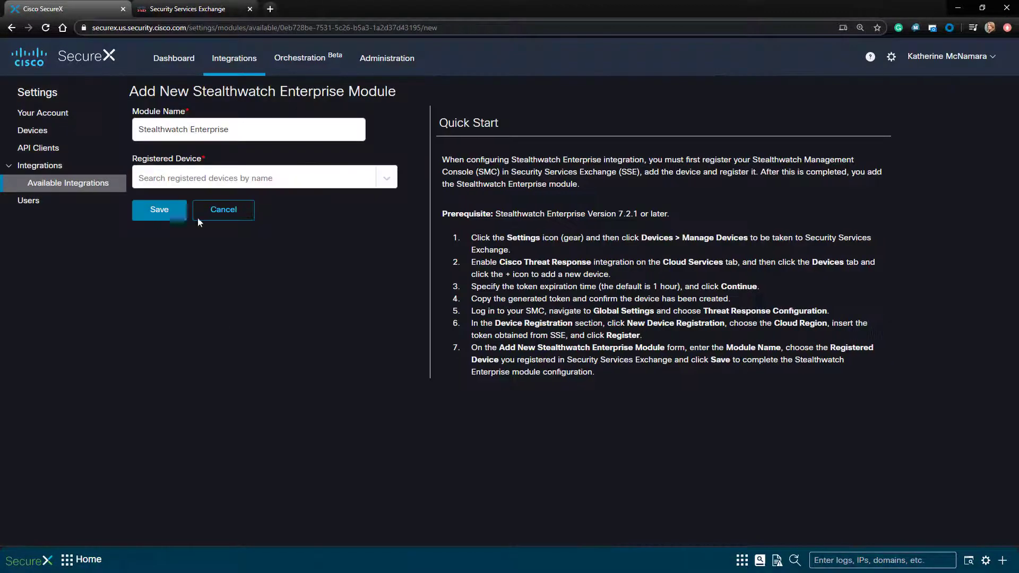
click(223, 209)
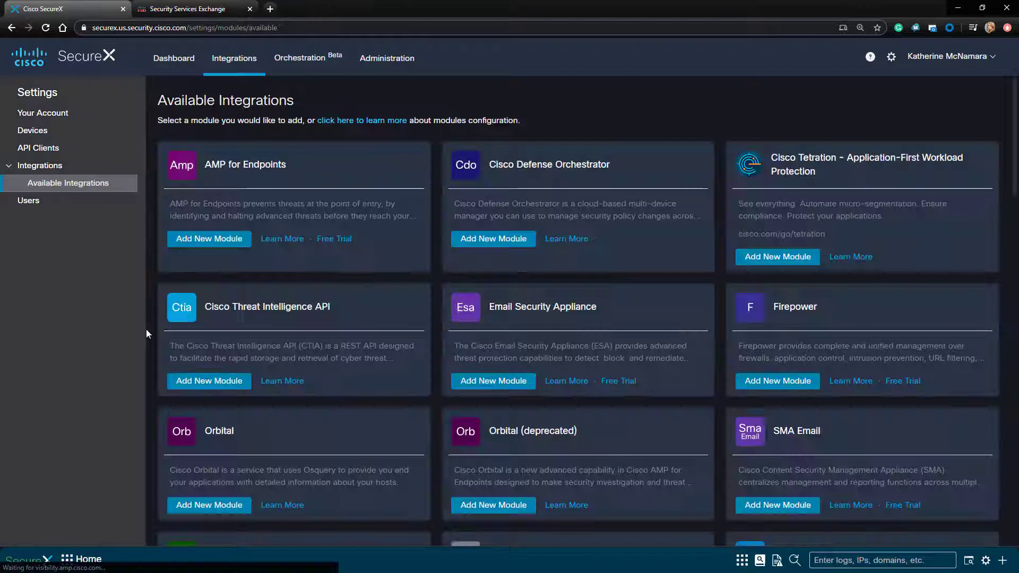
mouse_move(159, 391)
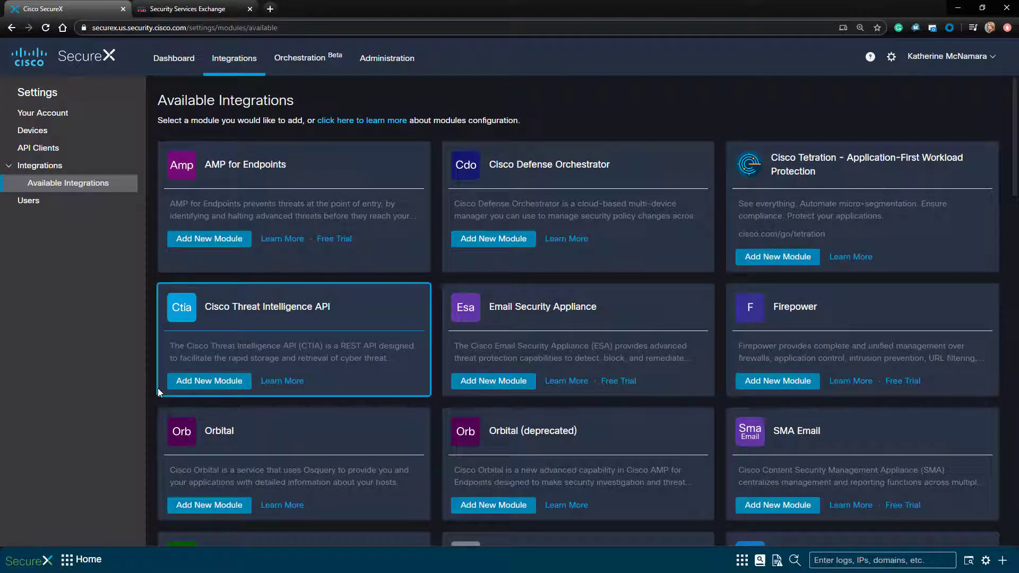
click(40, 165)
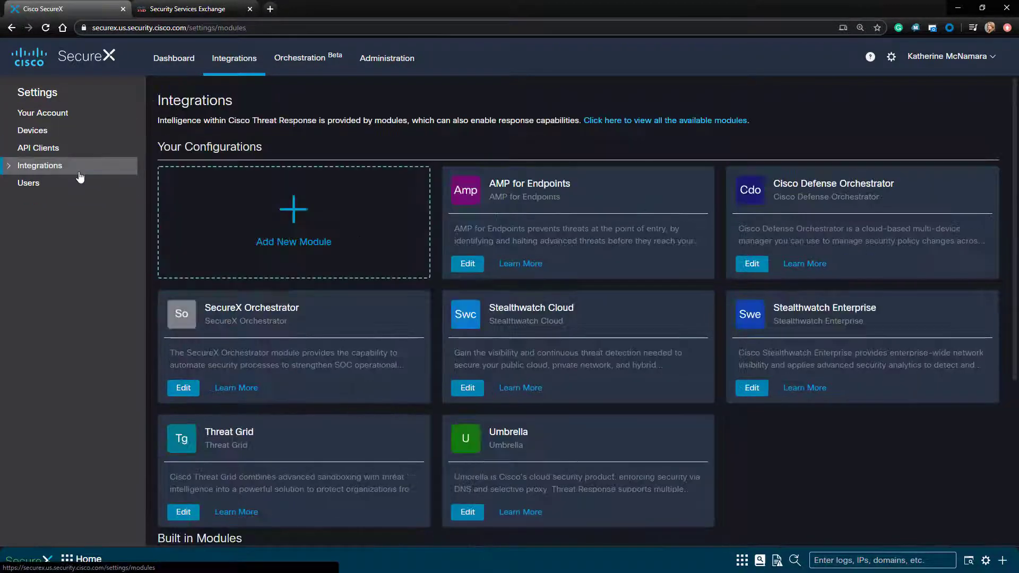
mouse_move(824, 367)
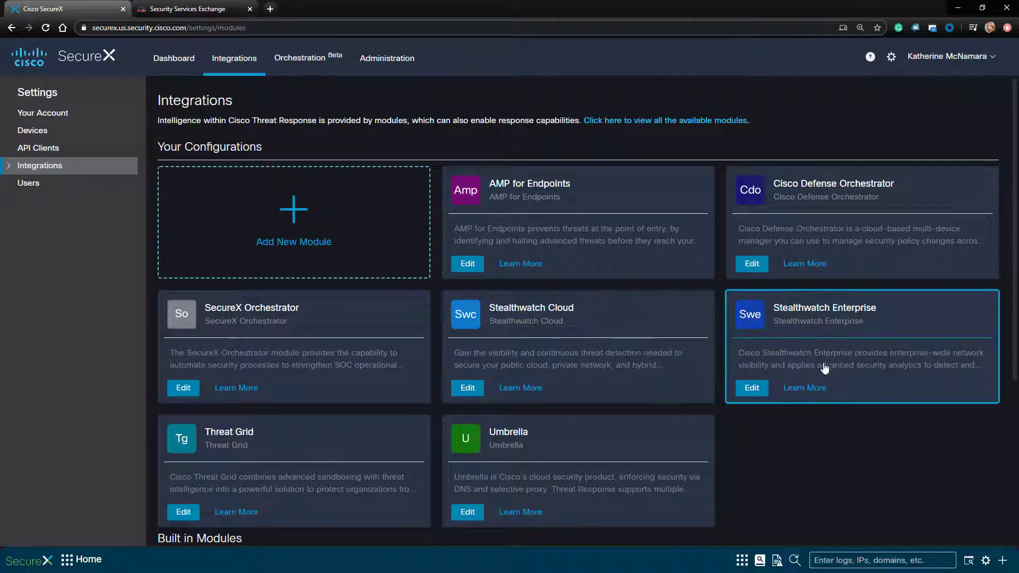
click(174, 58)
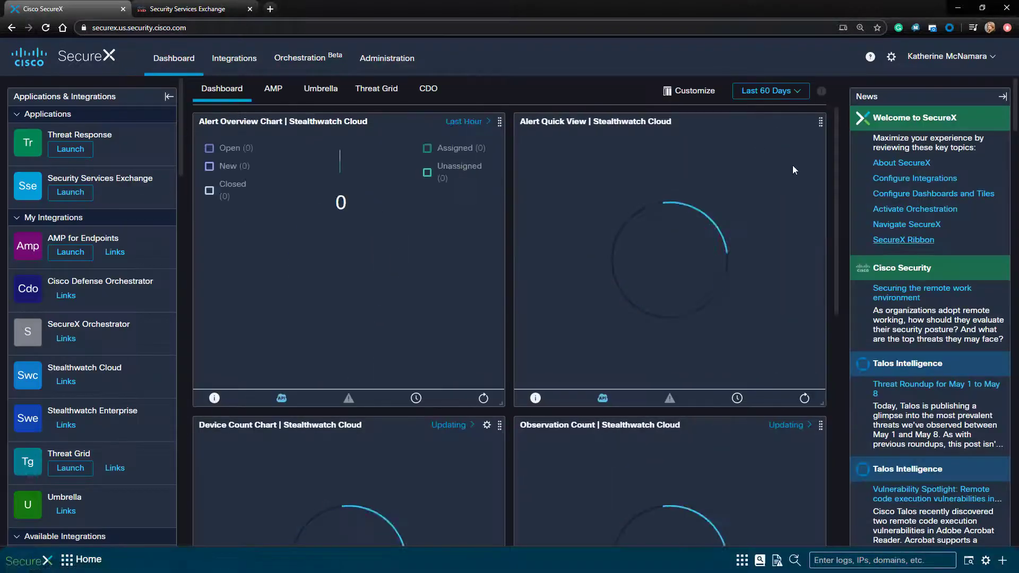
Step: Close the Customize Dashboard dialog without adding any tiles
click(694, 91)
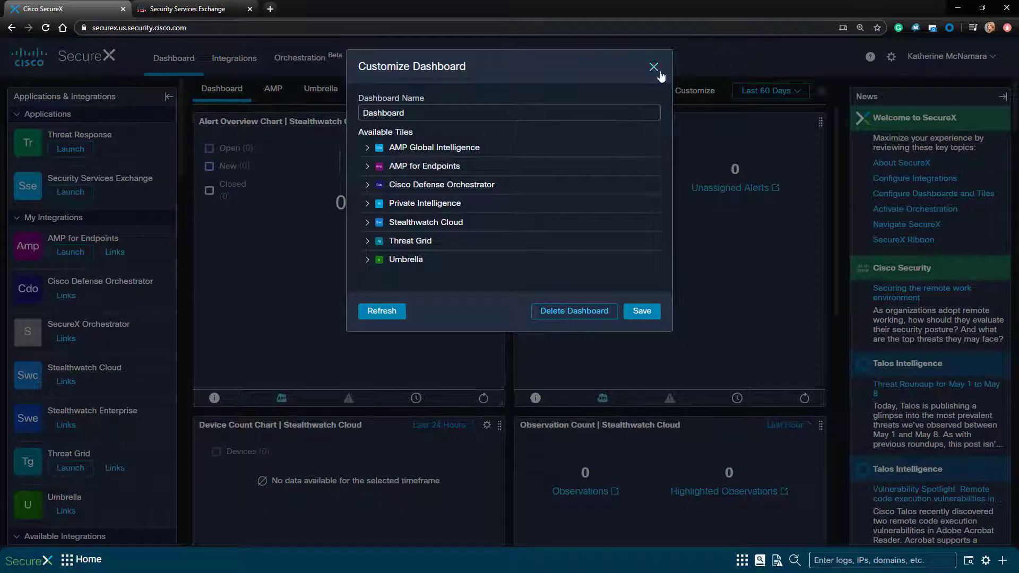
click(654, 67)
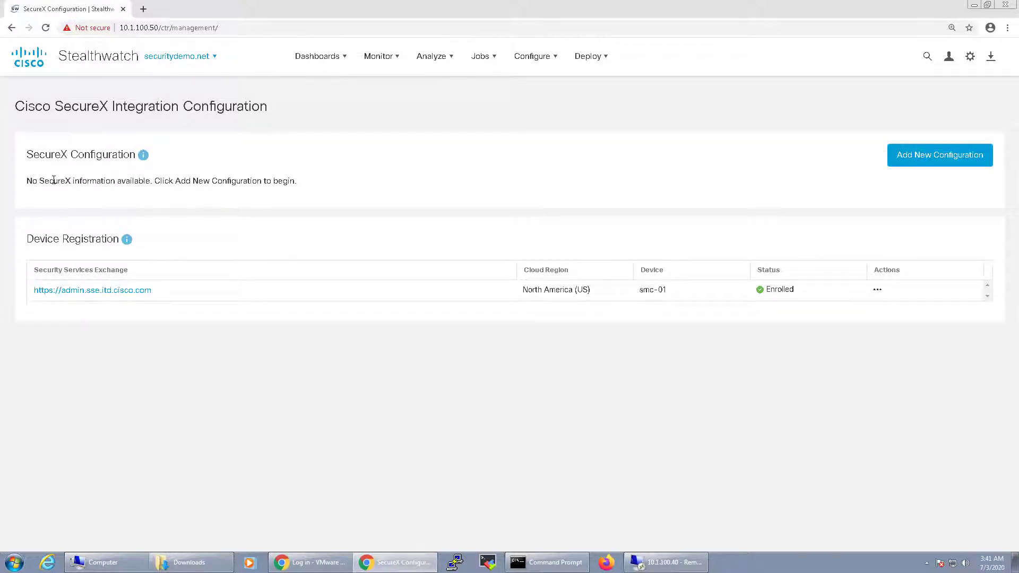
Step: Add a new SecureX configuration and scroll through its empty API client ID and password form
triple_click(160, 180)
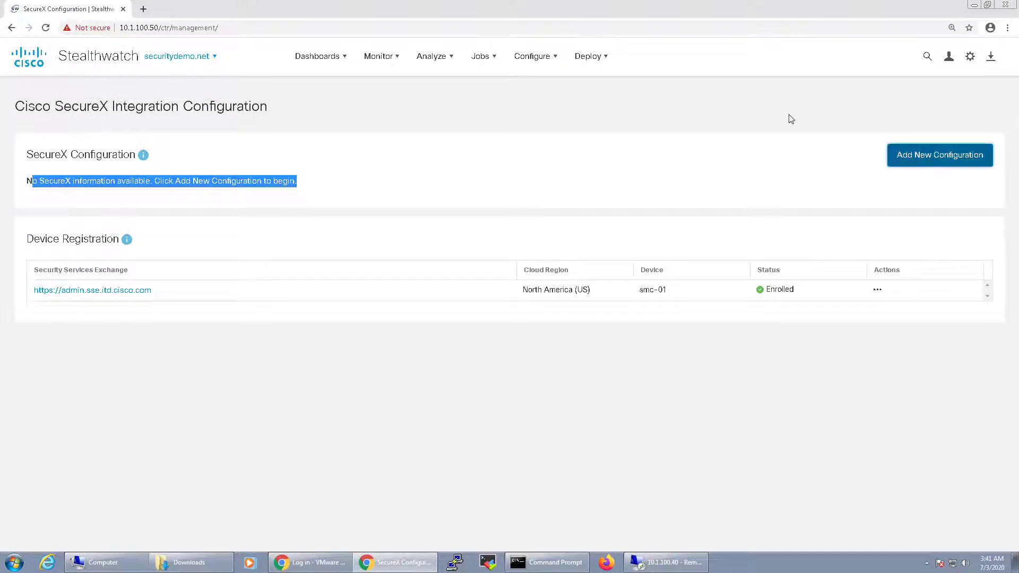
click(938, 155)
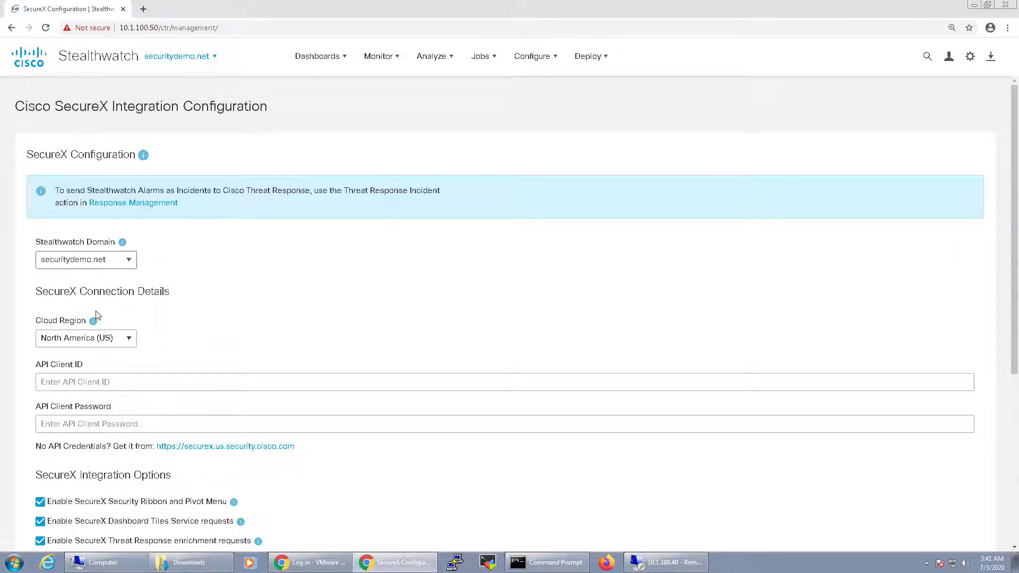
scroll(down, 3)
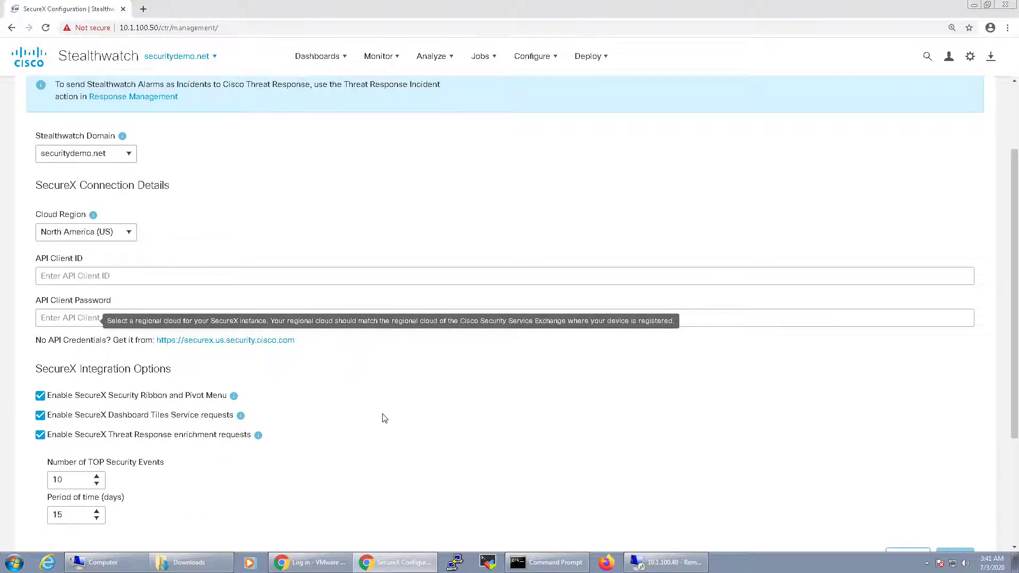
scroll(down, 3)
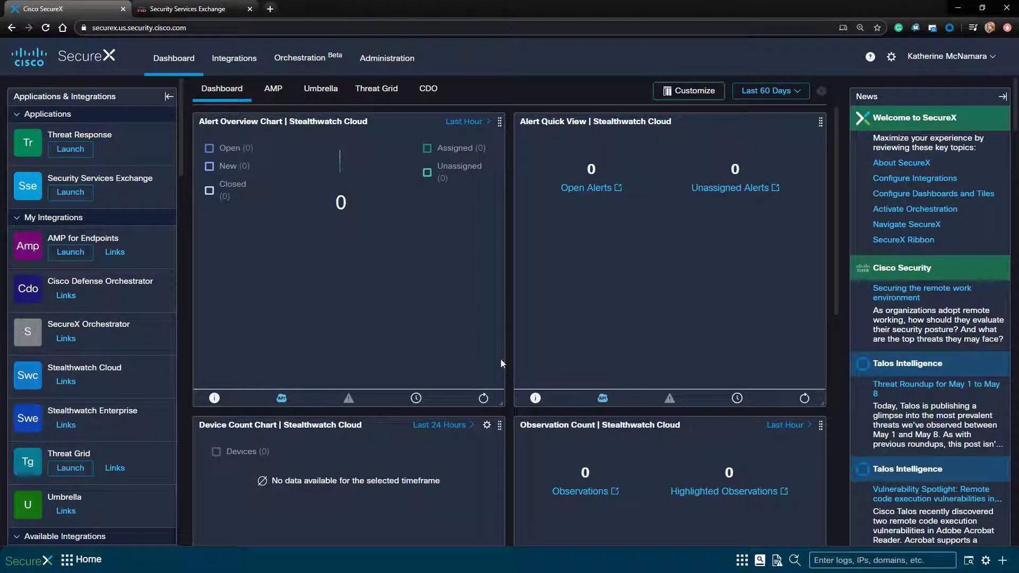
Step: Generate API client 'Stealthwatch' with all scopes and an 'API Integration for Stealthwatch' description
click(234, 57)
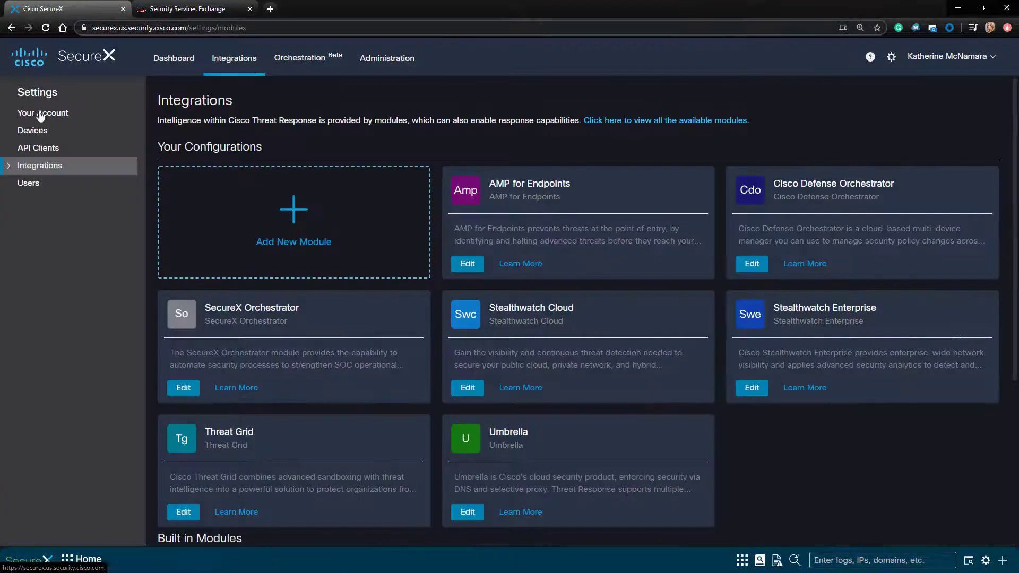
click(37, 147)
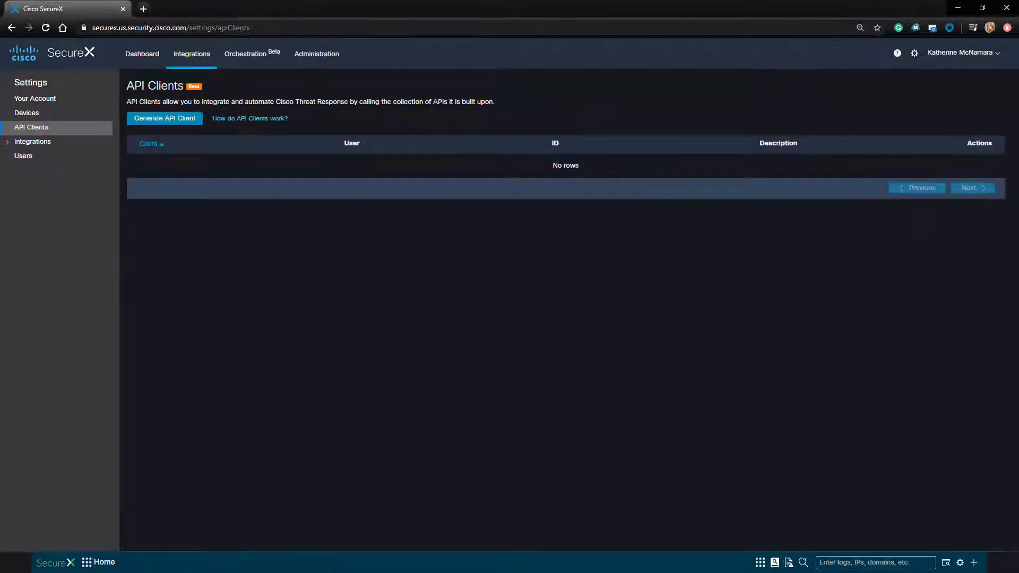
click(165, 118)
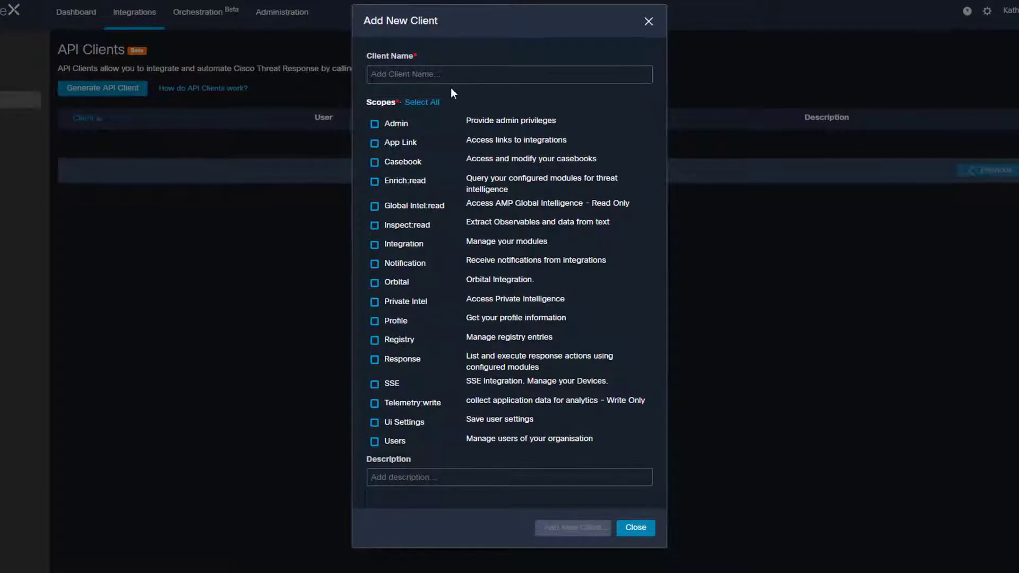
text(Stealthwat)
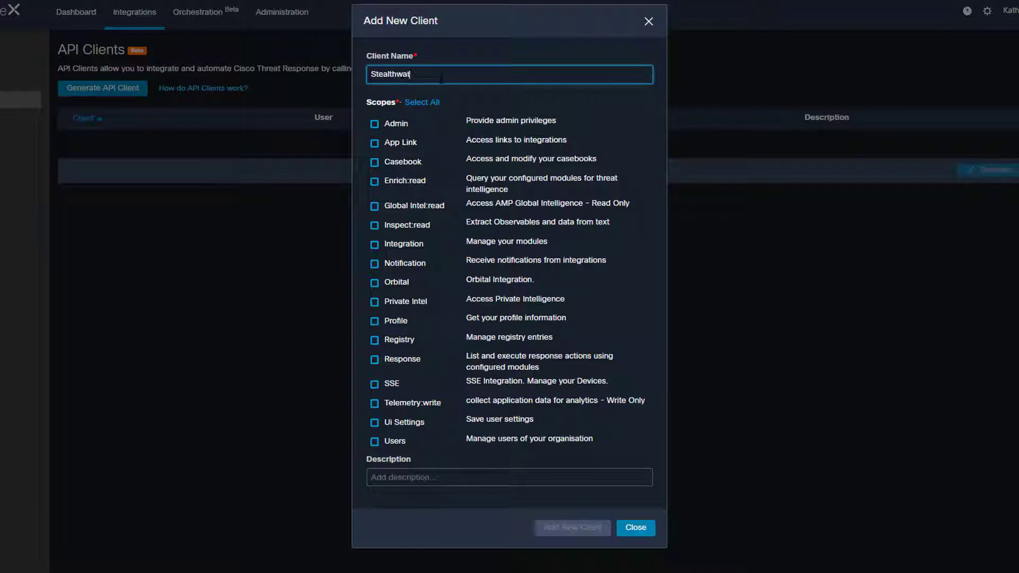
click(422, 101)
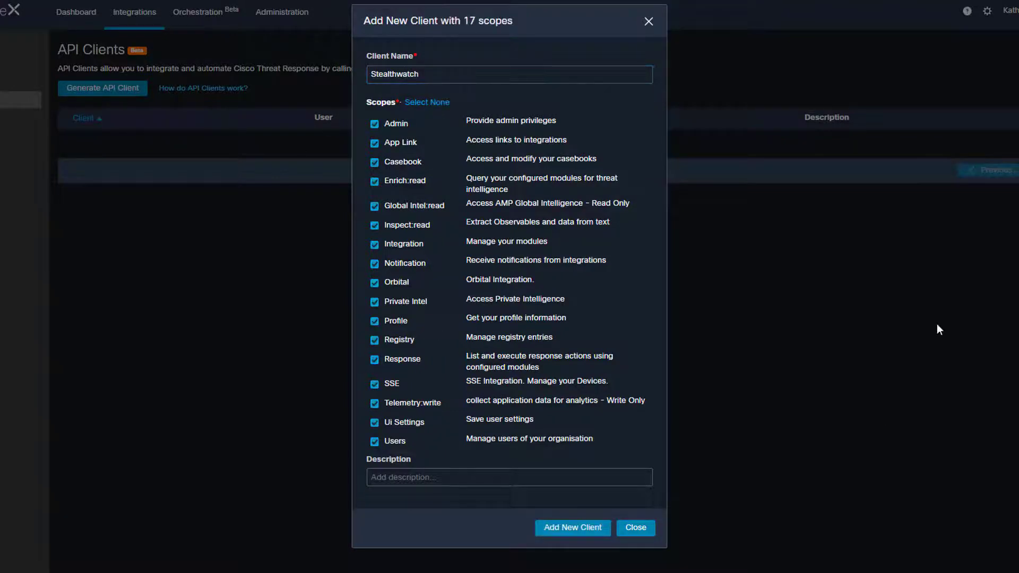
mouse_move(466, 512)
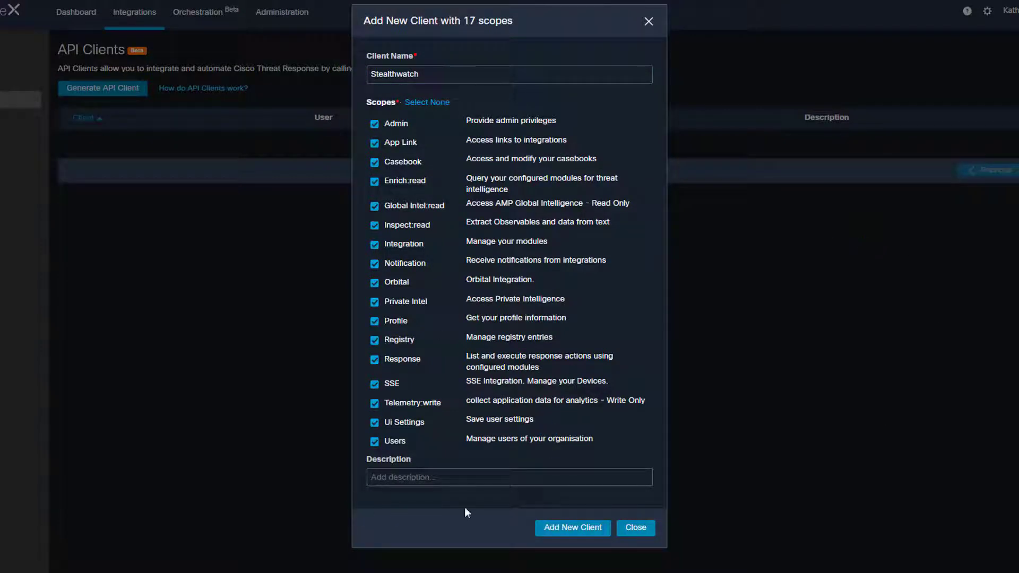
text(API)
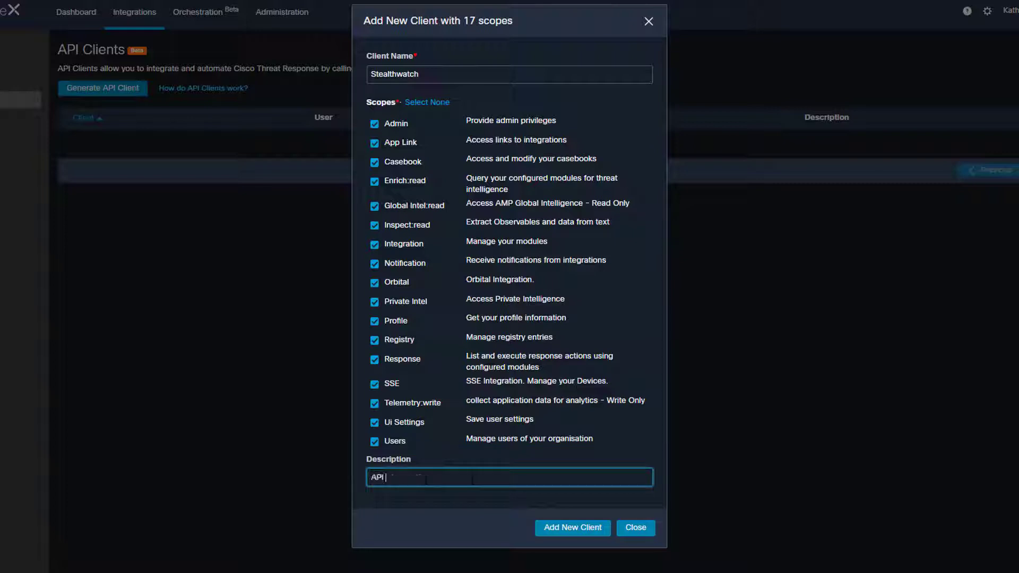
text(Integration for Stealthwatch Enterprise)
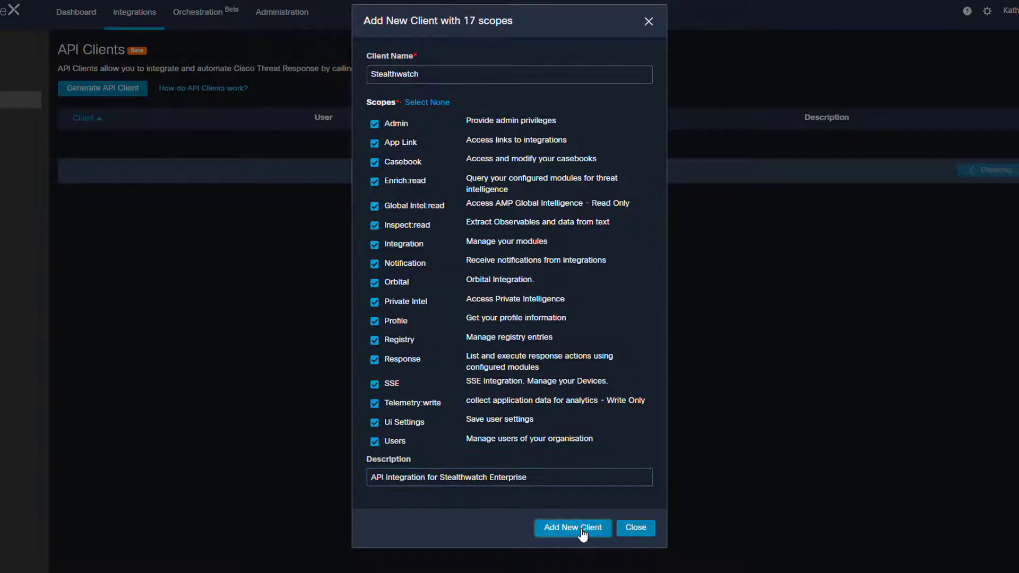
click(573, 527)
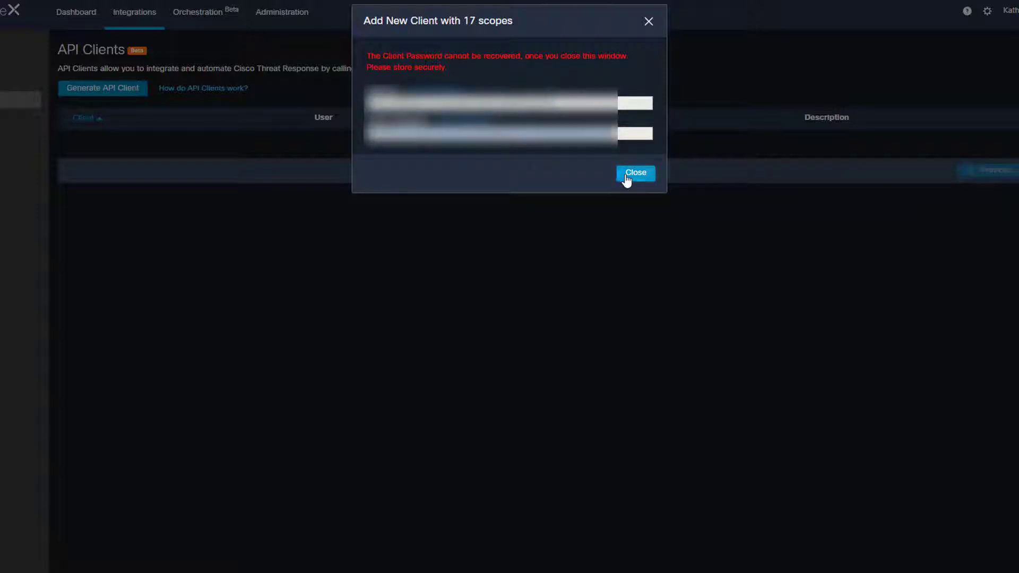
Step: Close the credentials window and save the SMC SecureX form with the API client ID and password
click(635, 172)
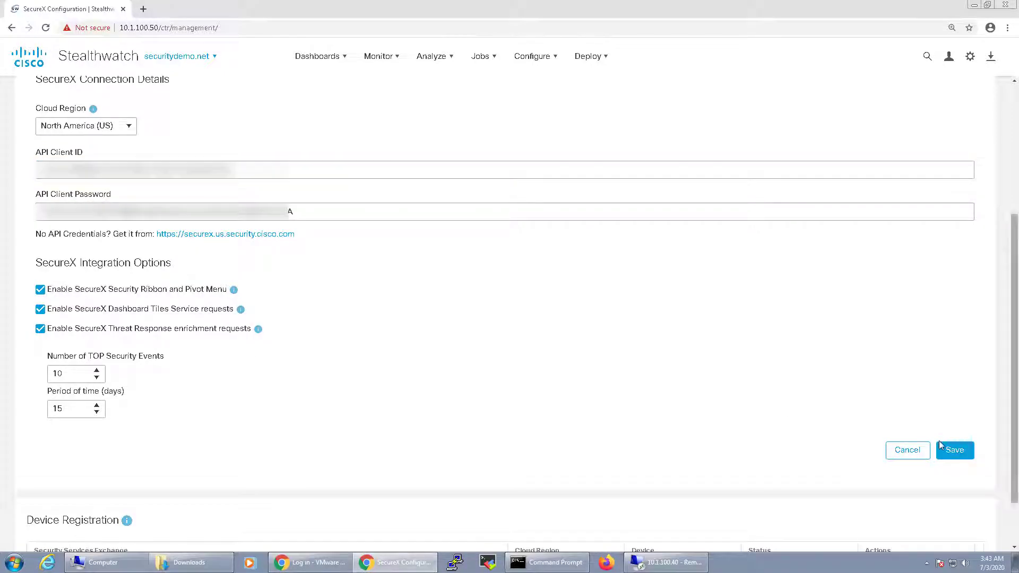
click(954, 450)
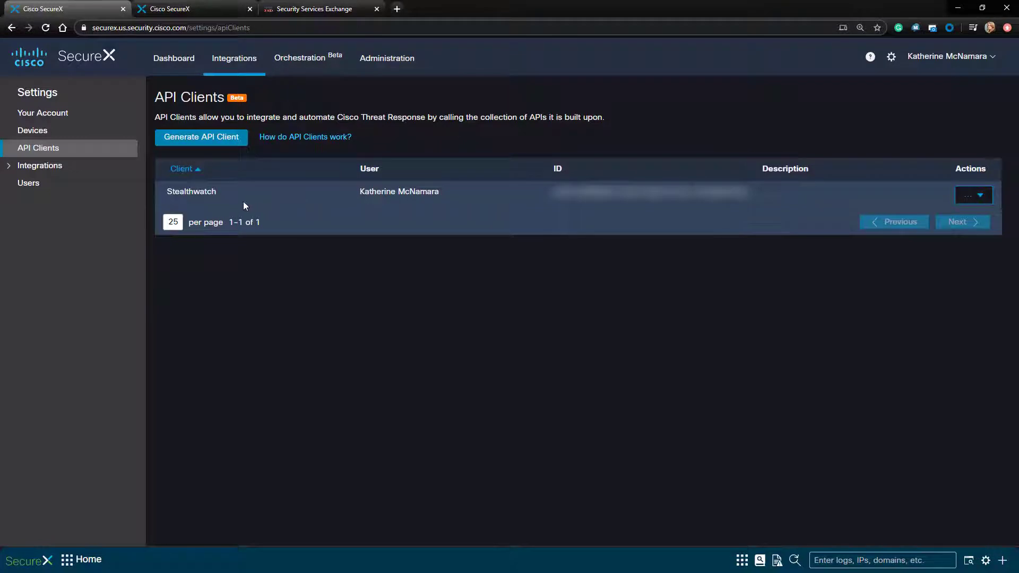
mouse_move(954, 206)
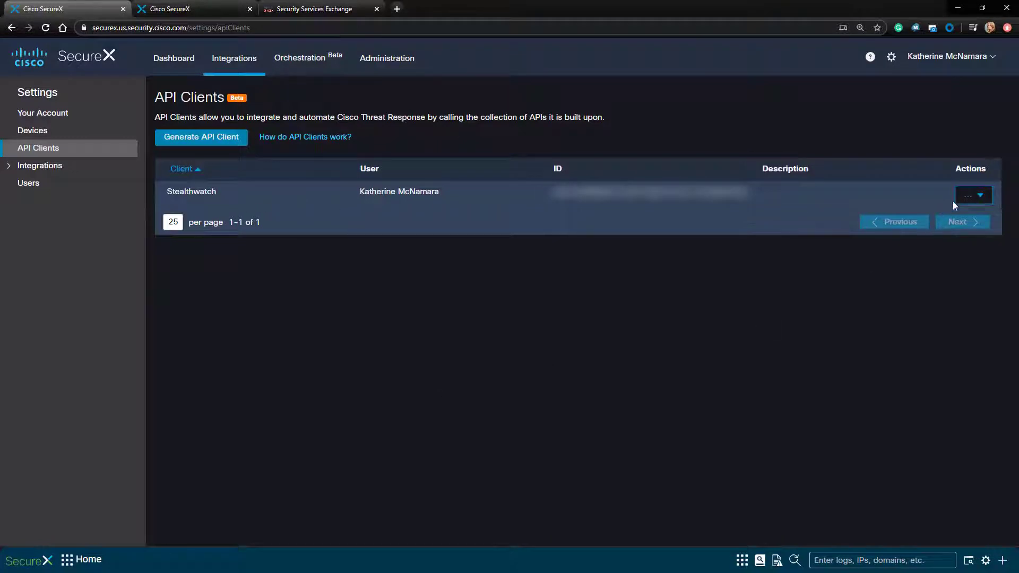
mouse_move(983, 203)
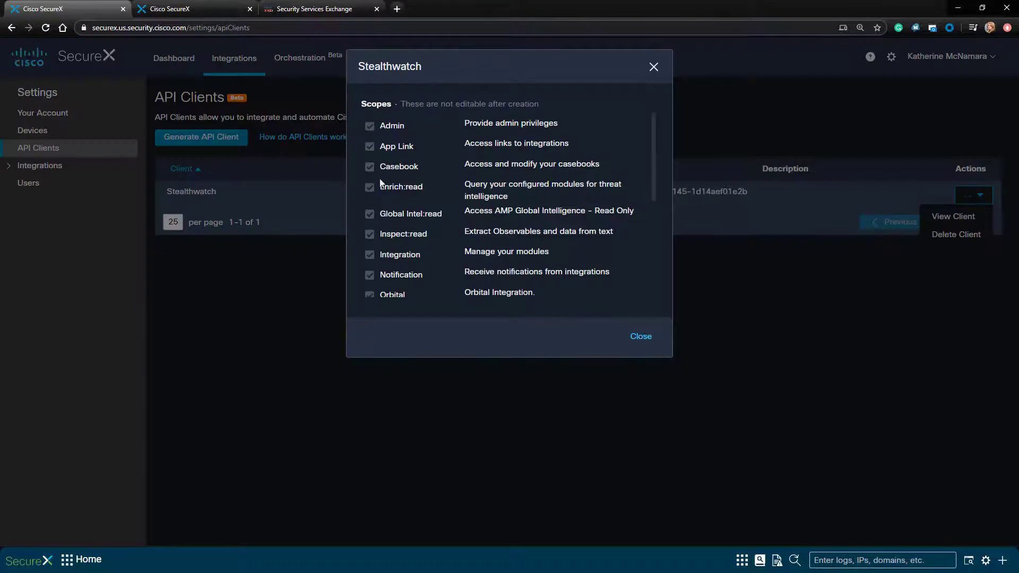
Step: Close the Stealthwatch API client's scope details and return to the SecureX dashboard
click(639, 336)
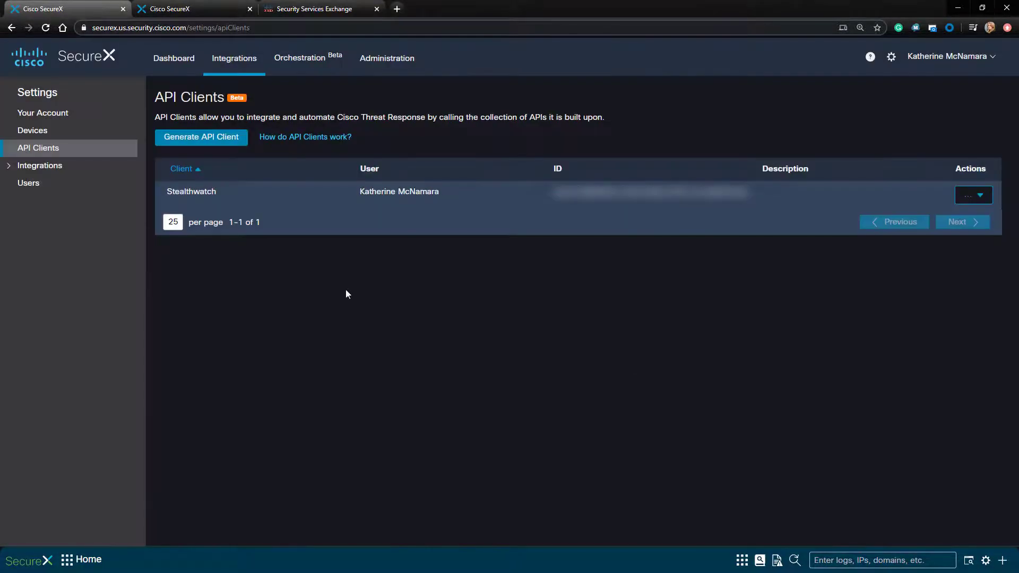
click(174, 58)
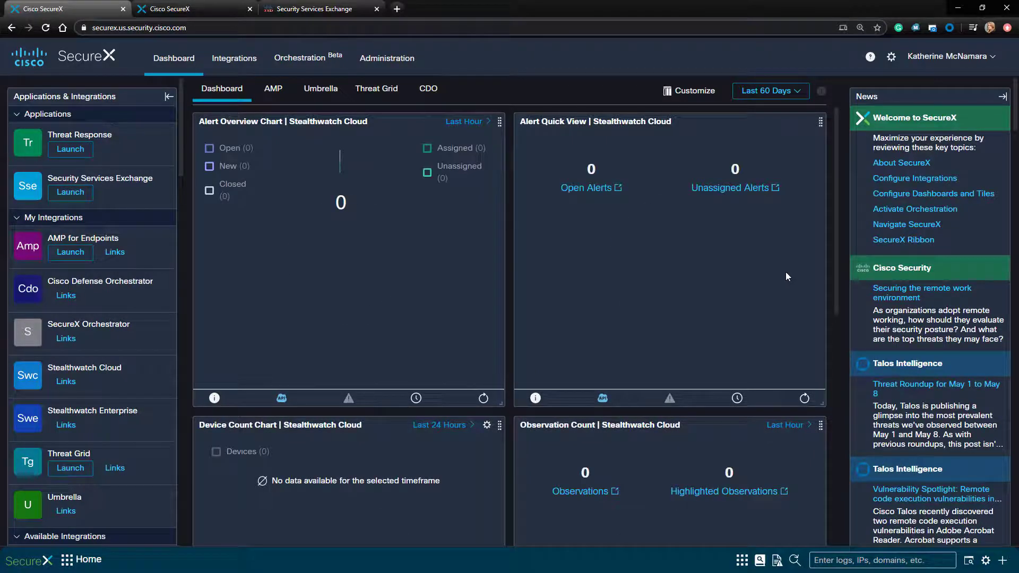
Step: In dashboard customization, expand Stealthwatch Enterprise's available tiles, keep them checked, and save
click(689, 90)
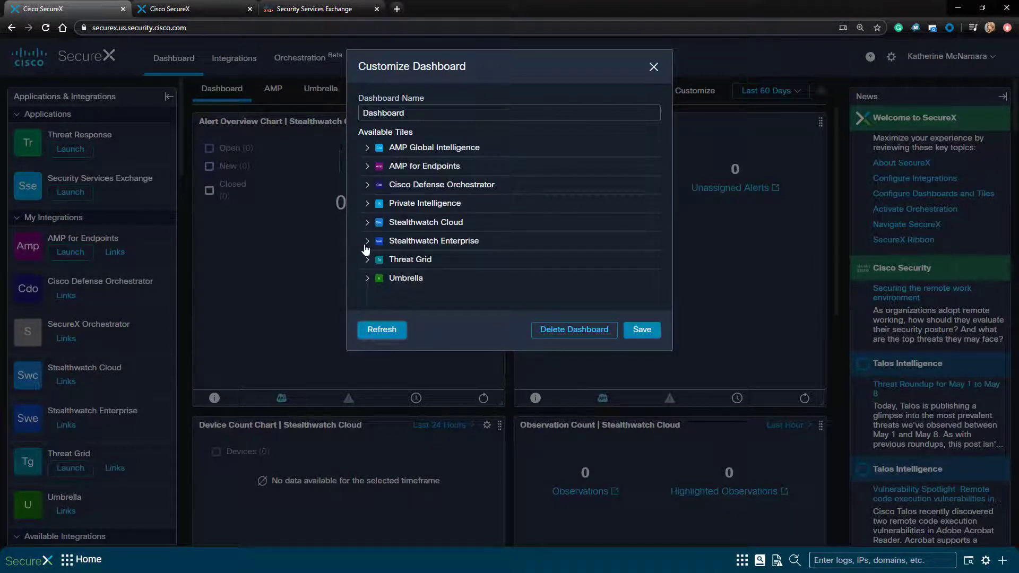
click(367, 240)
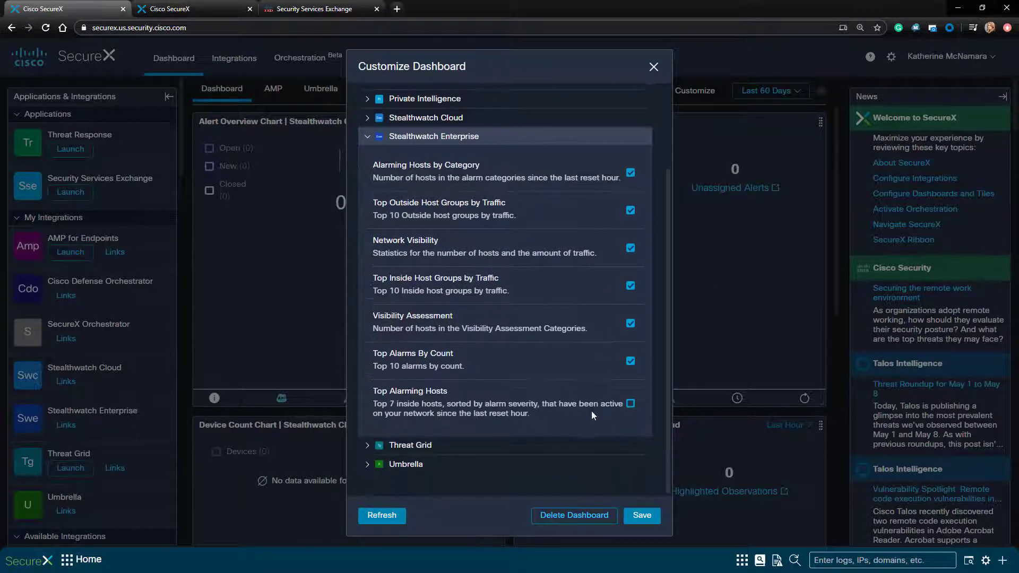
scroll(up, 3)
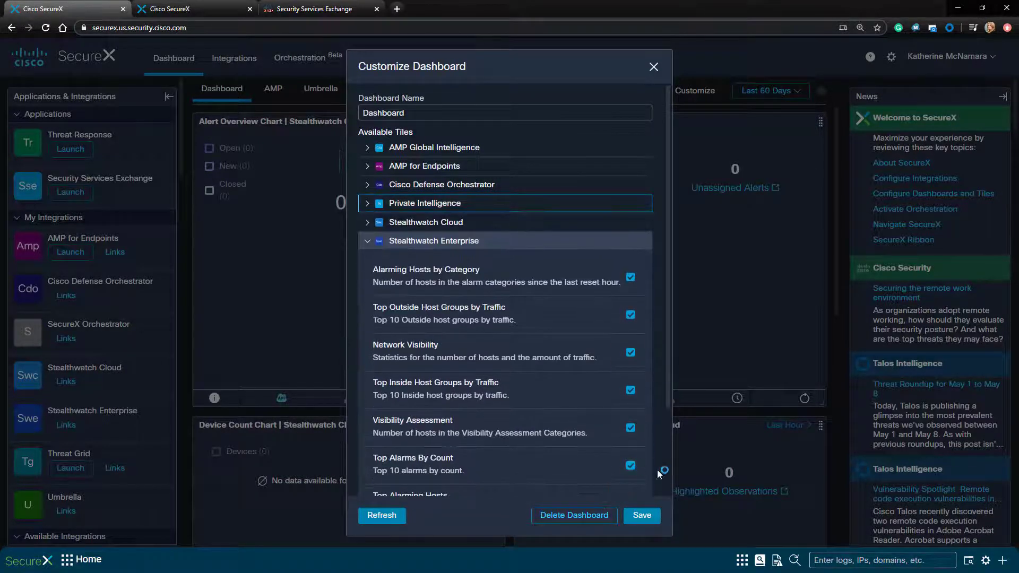
click(640, 515)
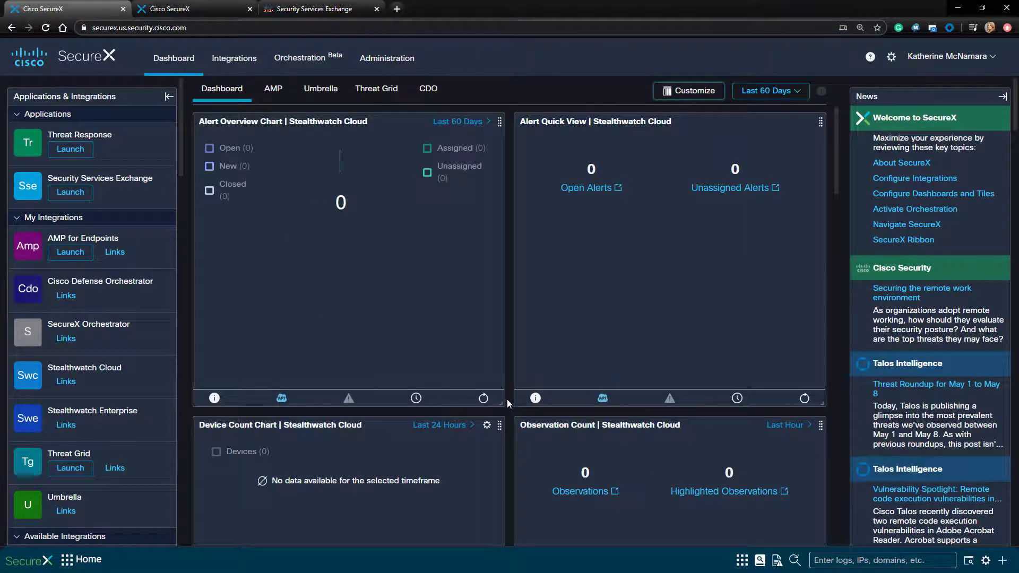
scroll(down, 3)
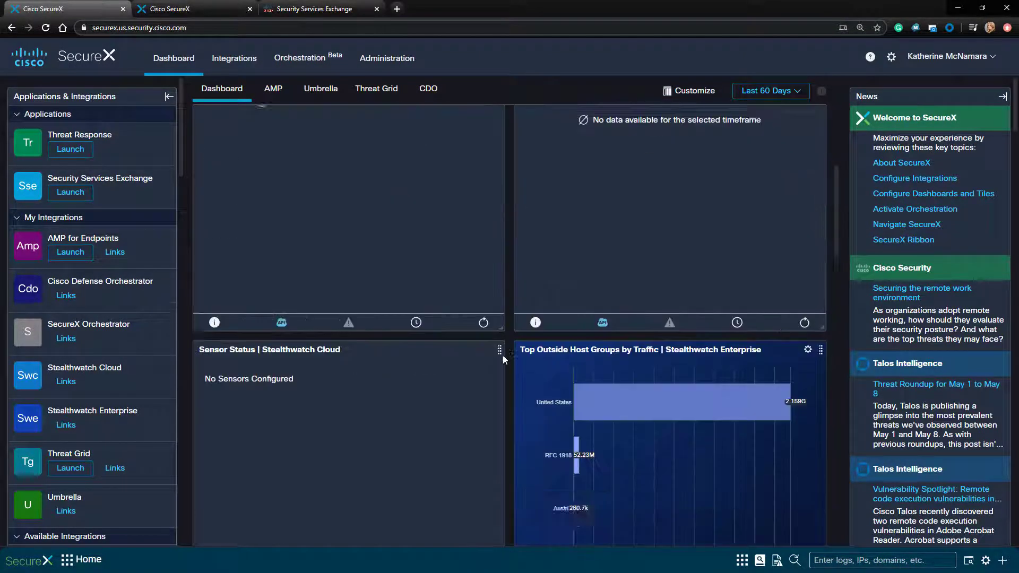
scroll(up, 3)
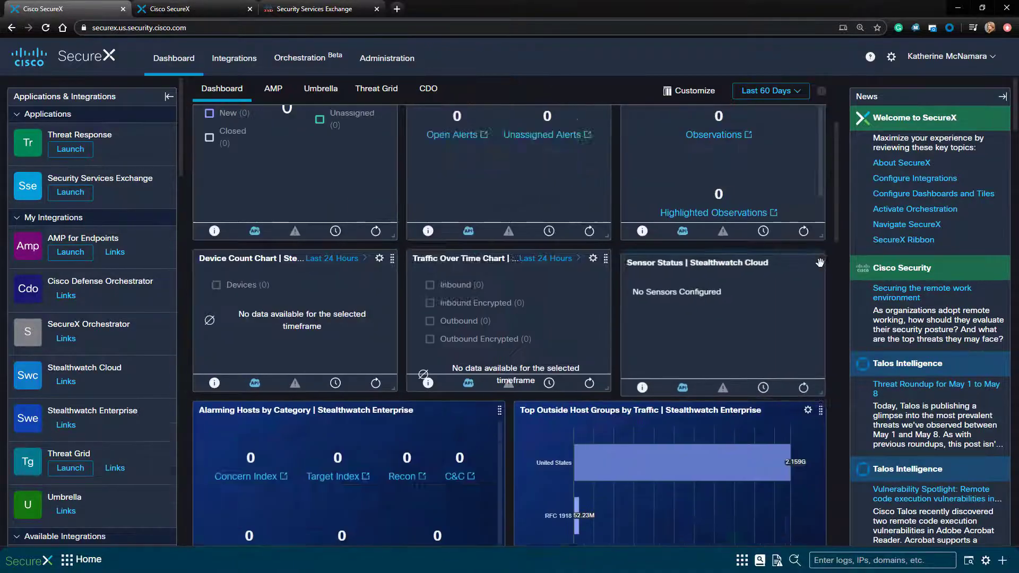
scroll(down, 3)
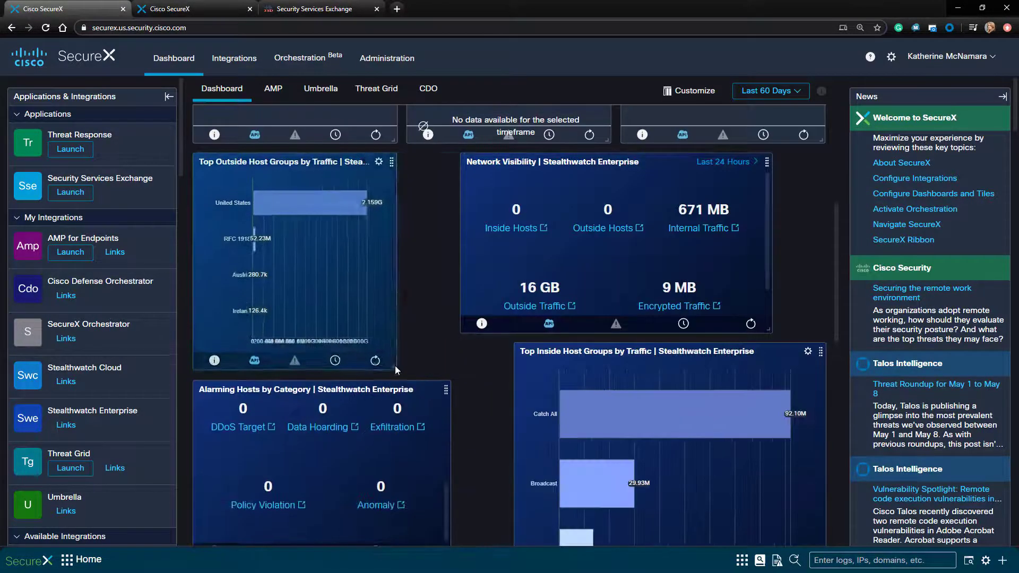
scroll(down, 3)
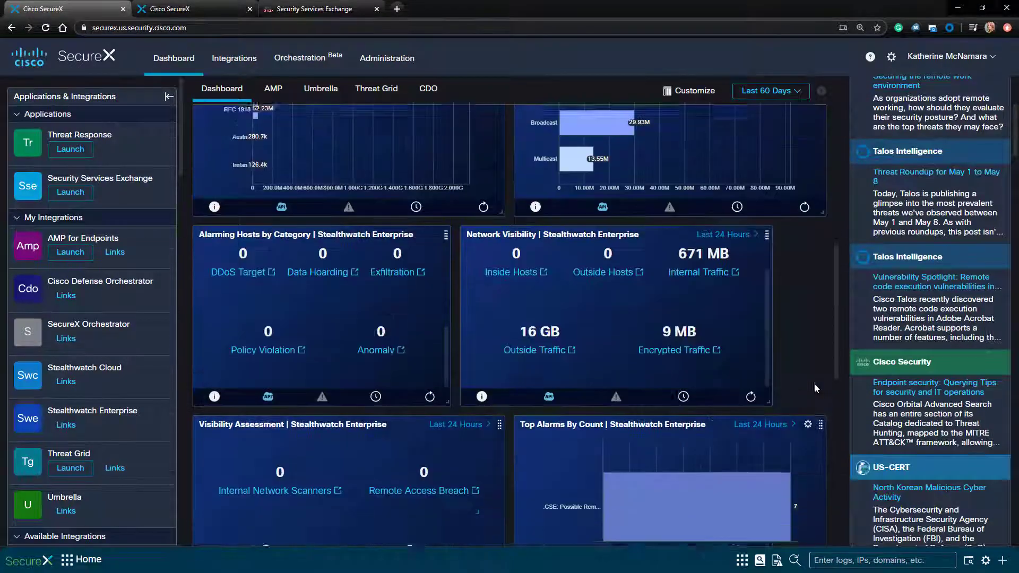
scroll(down, 3)
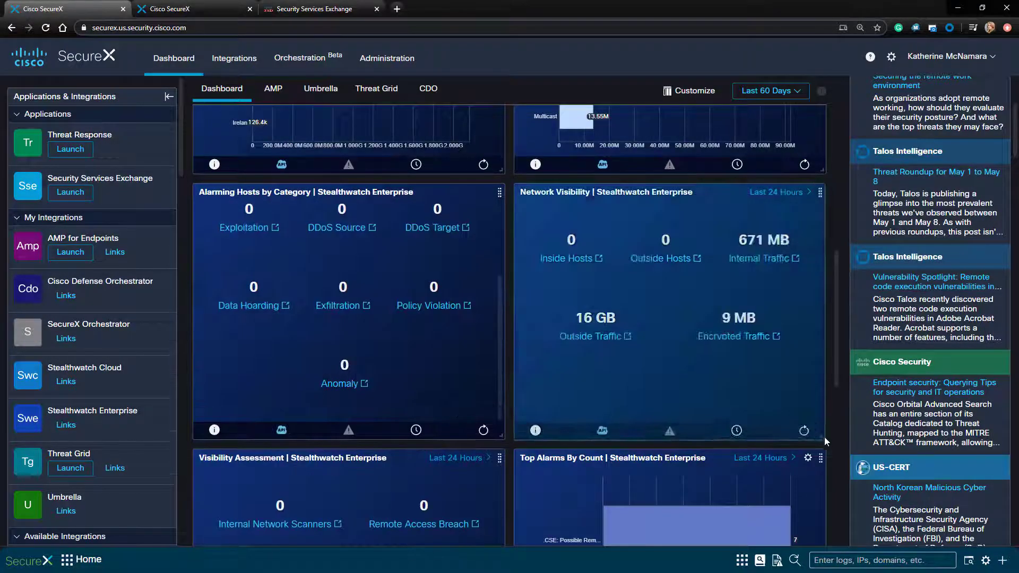